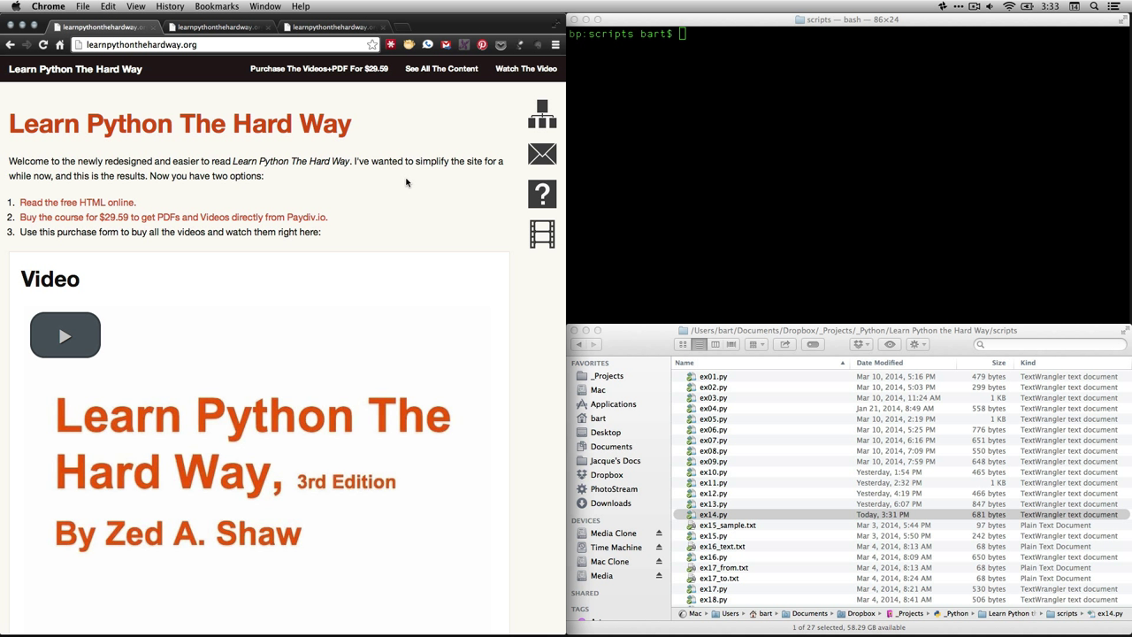
pyautogui.moveTo(137, 202)
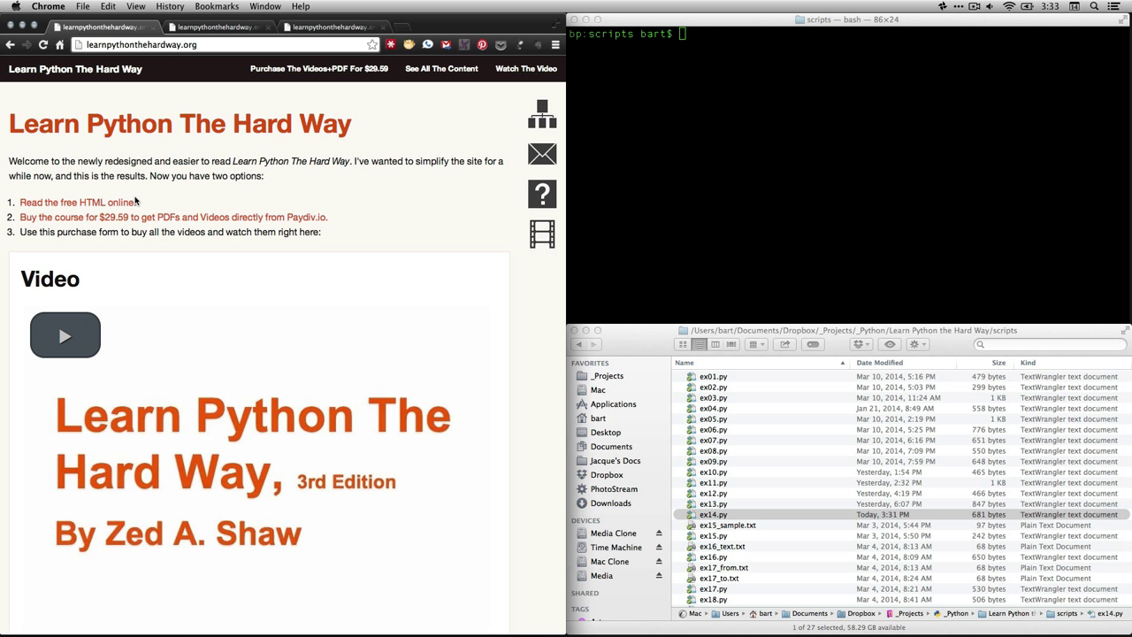
pyautogui.moveTo(110, 203)
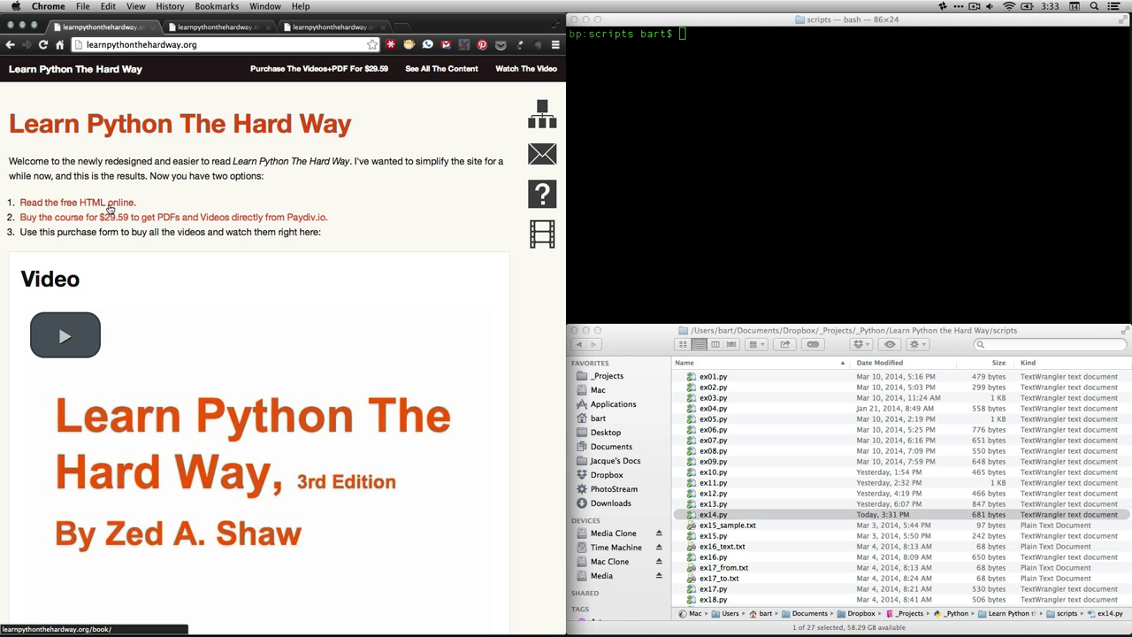
# Open the free online book's Exercise 14: Prompting And Passing chapter
pyautogui.click(77, 202)
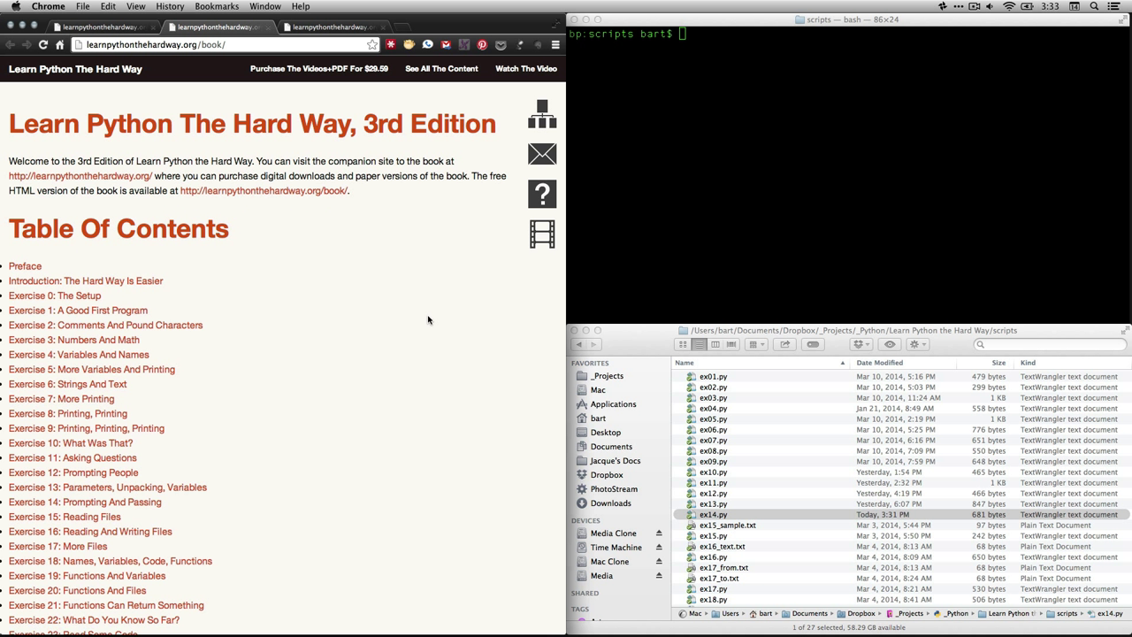
pyautogui.moveTo(192, 506)
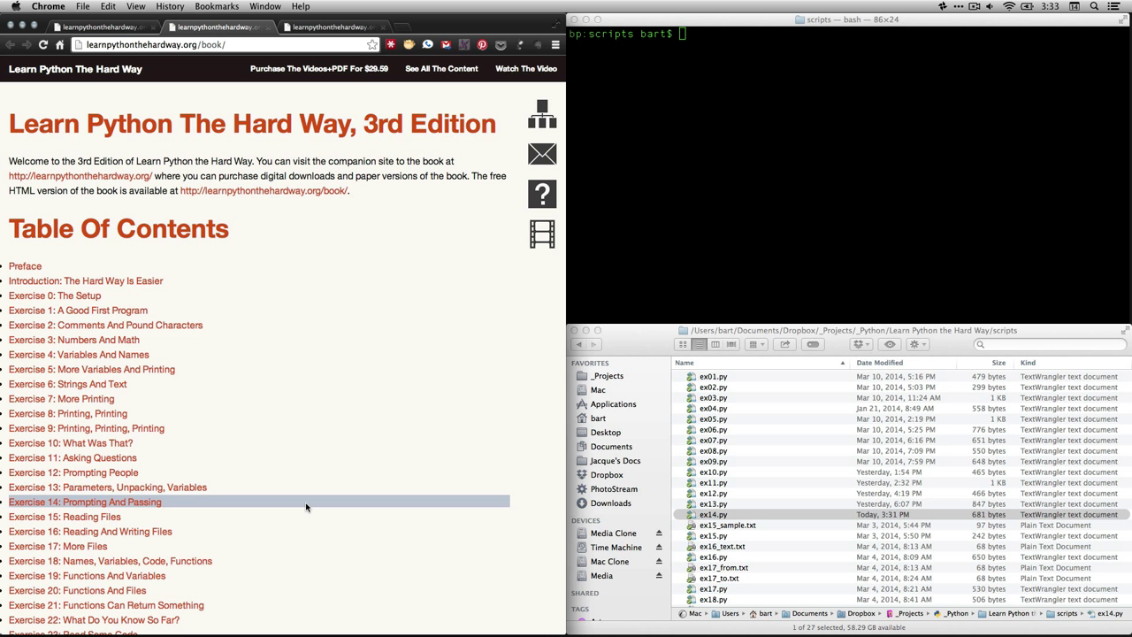
pyautogui.moveTo(137, 511)
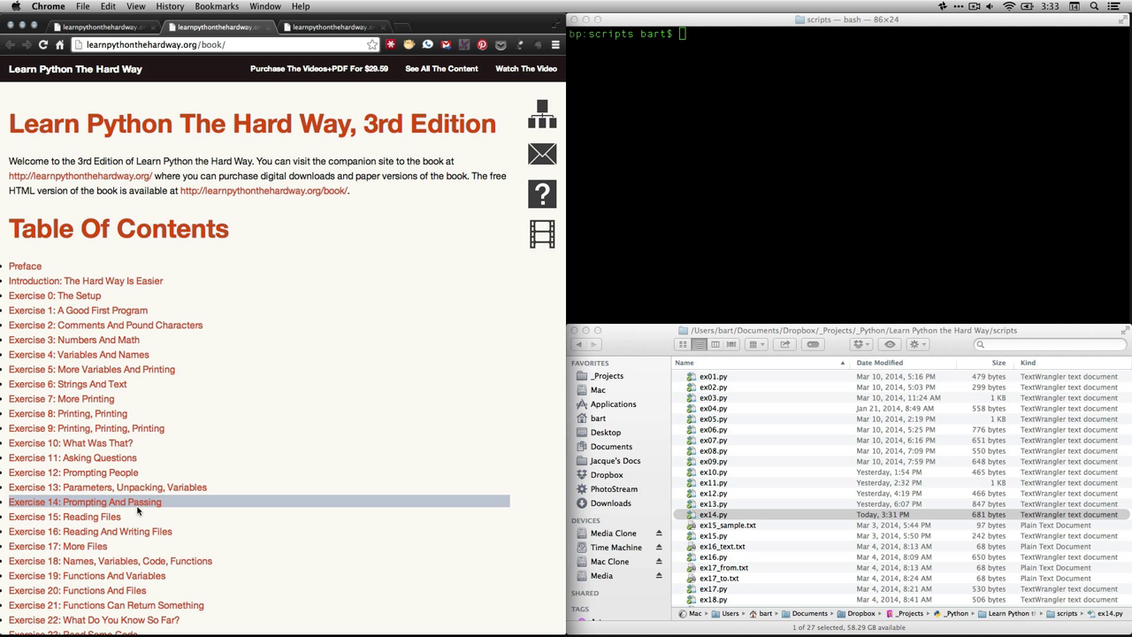
pyautogui.click(85, 501)
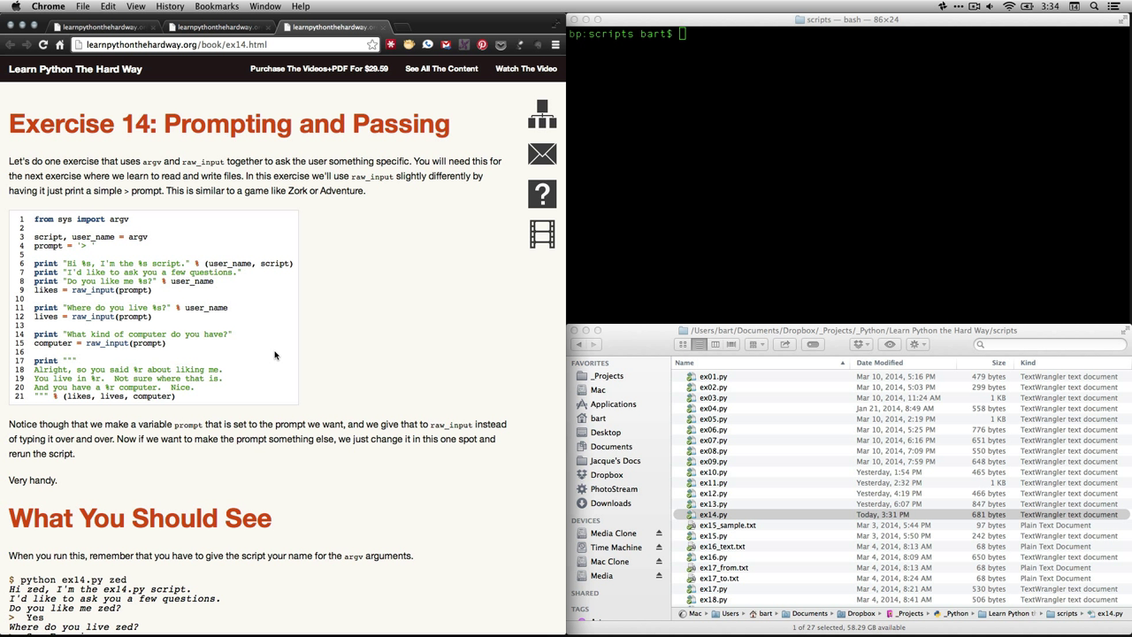
pyautogui.moveTo(355, 424)
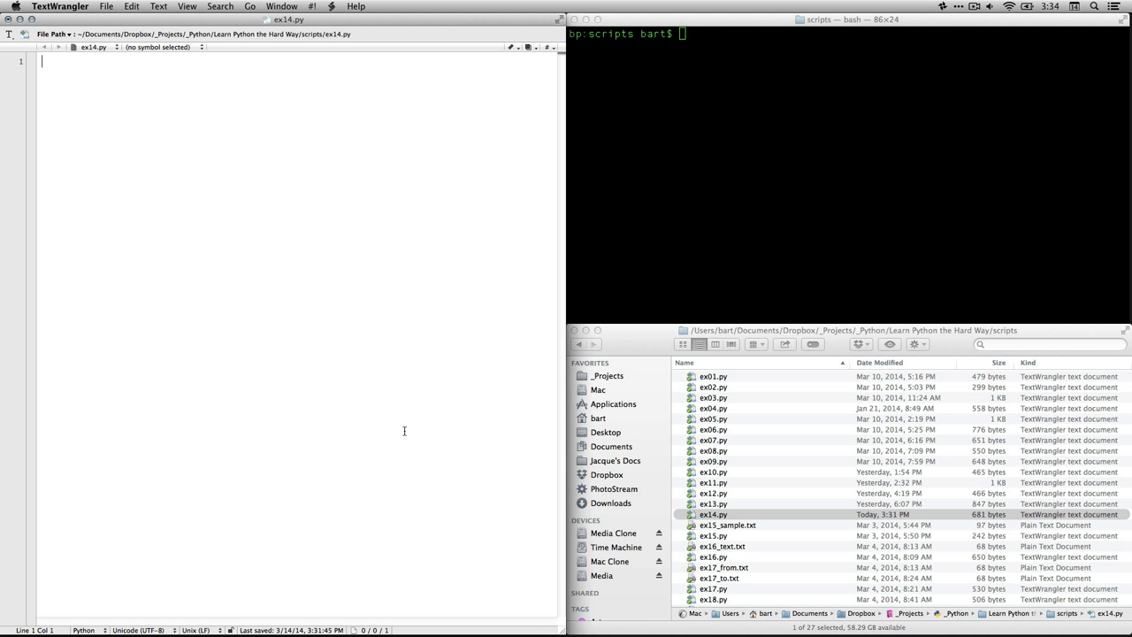
# Type 'from sys import argv' and 'script, user_name = argv' into ex14.py
pyautogui.write('from sys import argv')
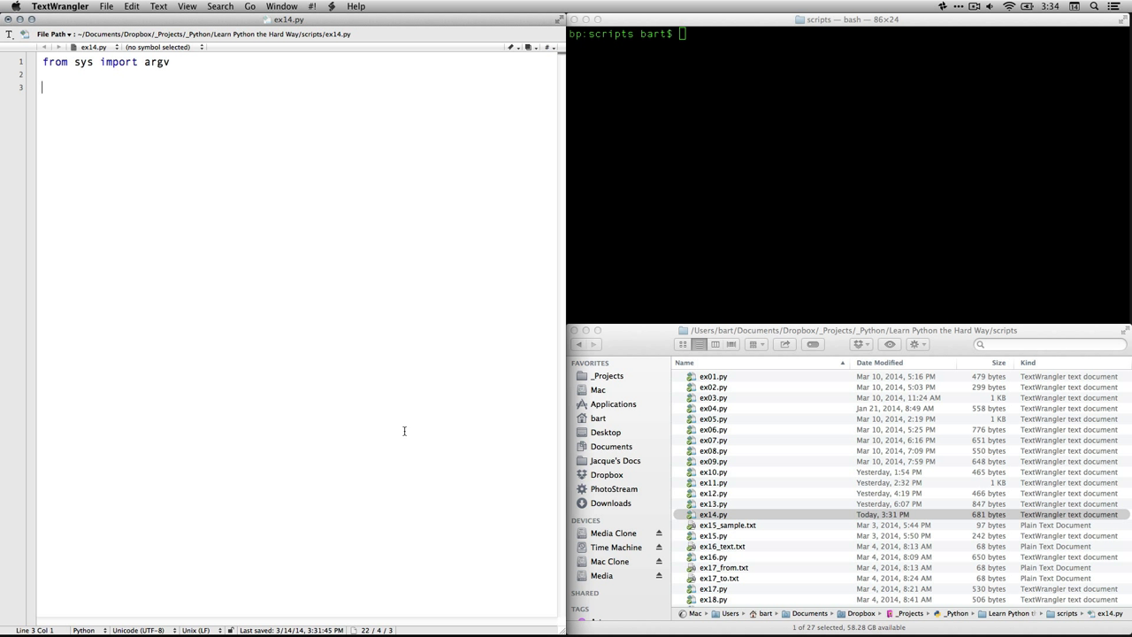
pyautogui.write('script, user_name = argv')
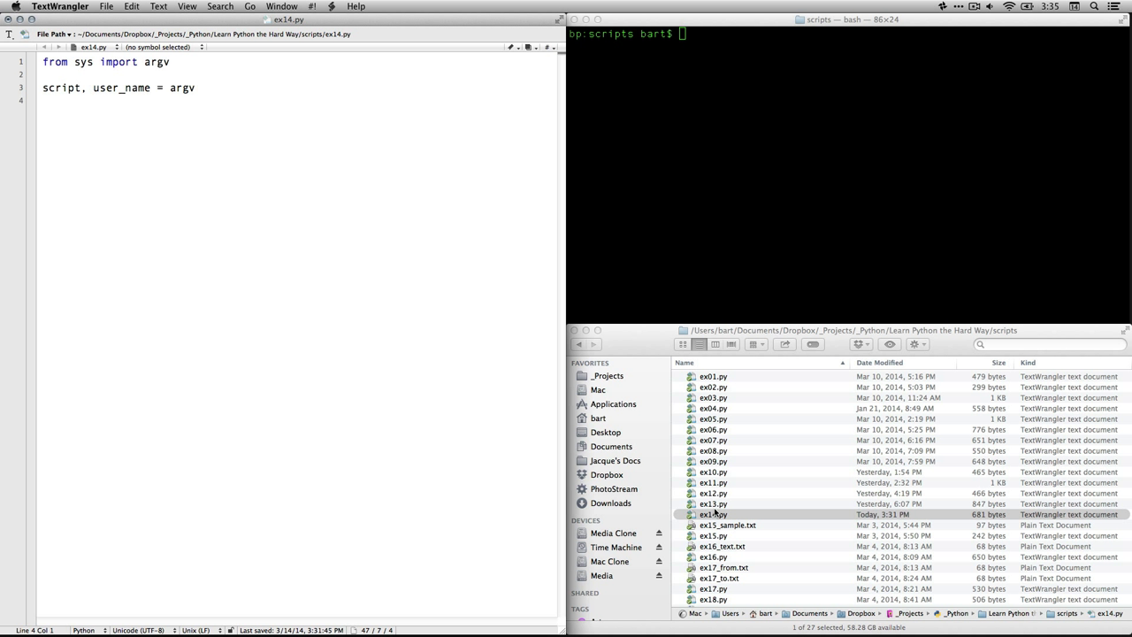
pyautogui.click(713, 514)
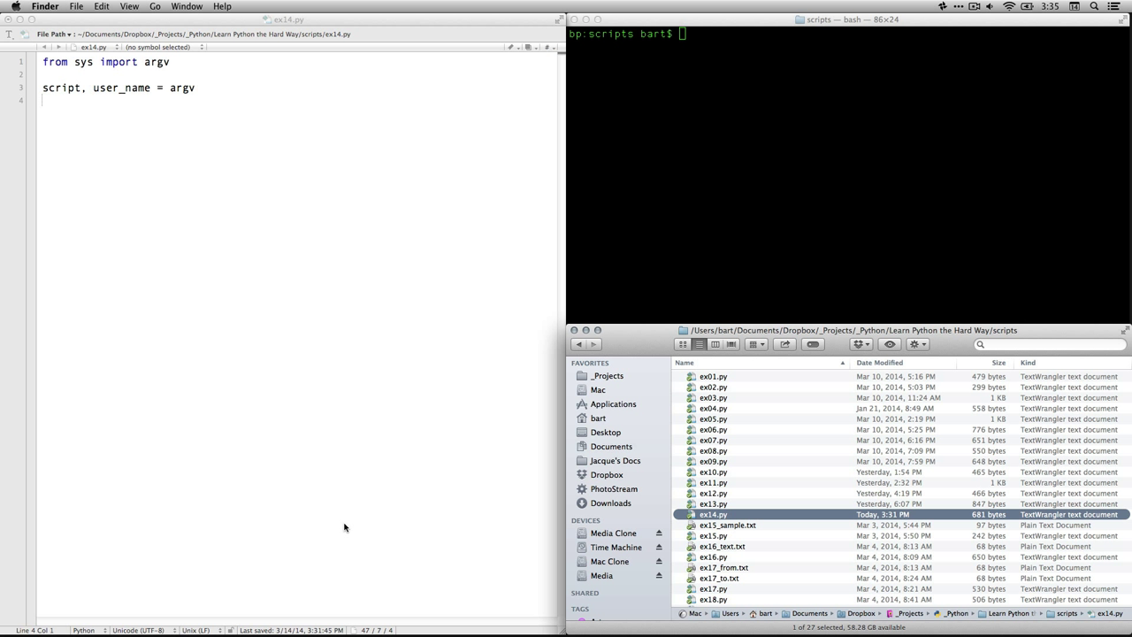
pyautogui.click(796, 34)
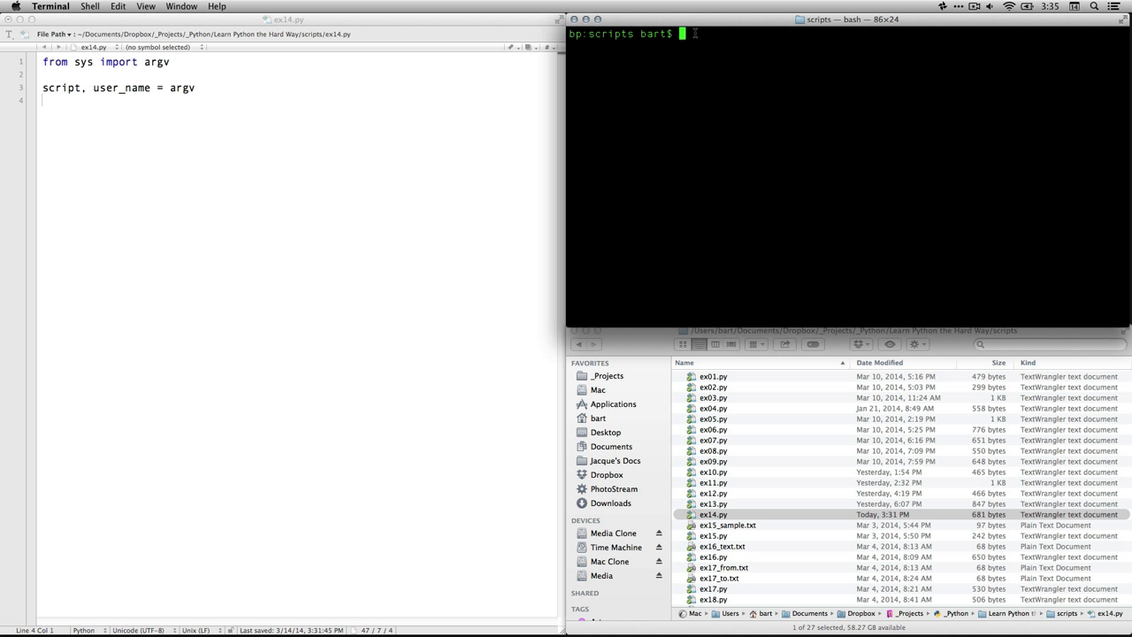
# Add the line prompt = '> ' and start a new line below it
pyautogui.write("prompt = '> '")
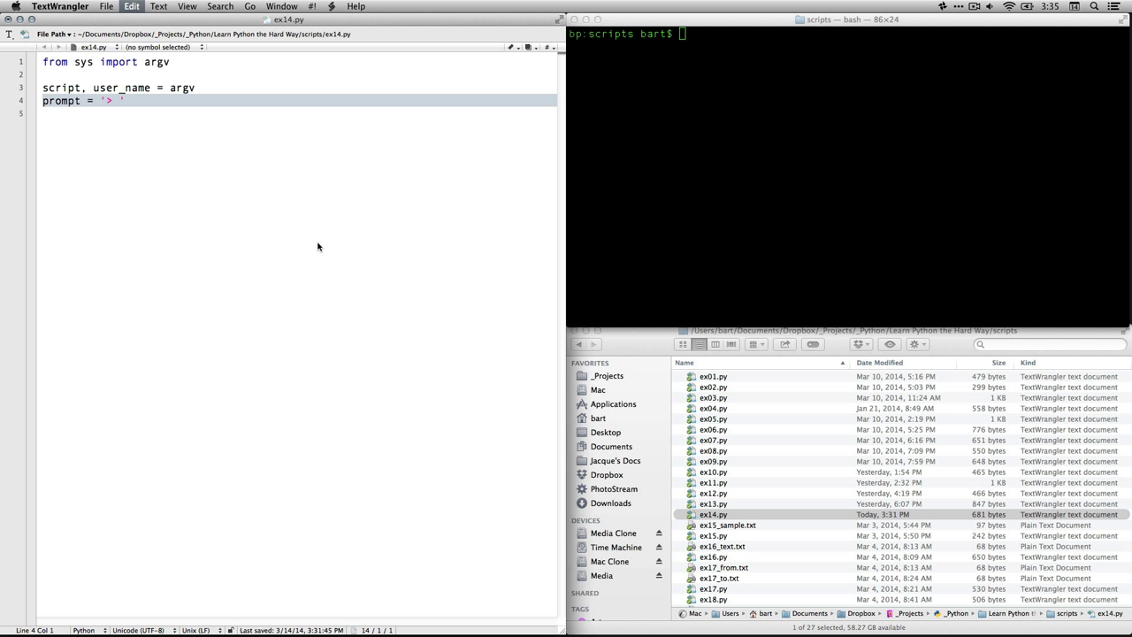
pyautogui.press('enter')
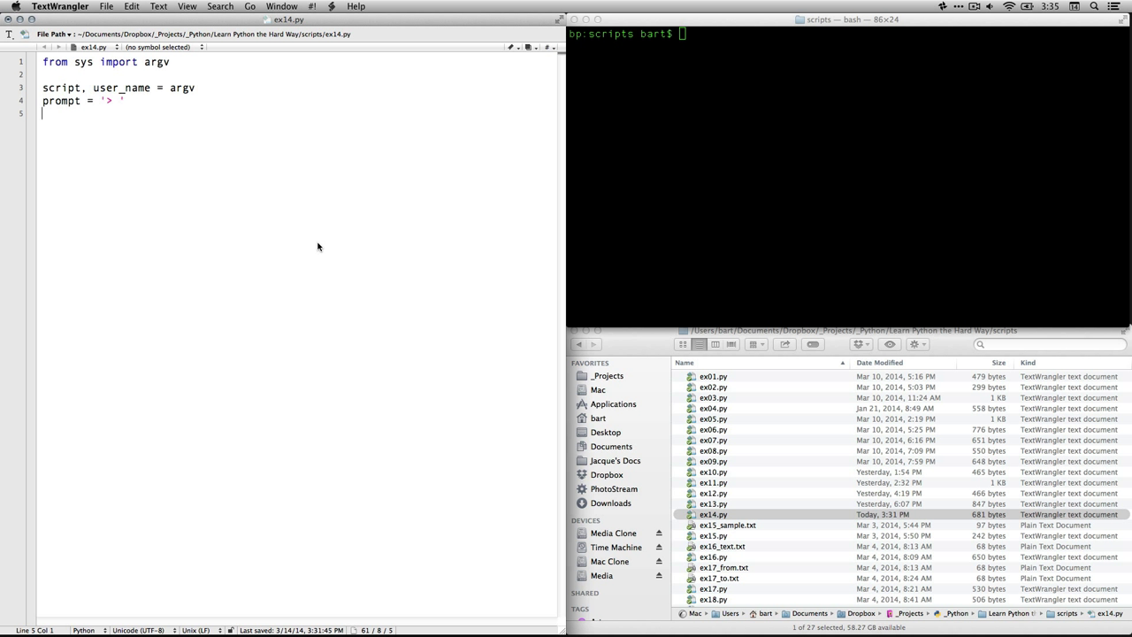
pyautogui.moveTo(623, 65)
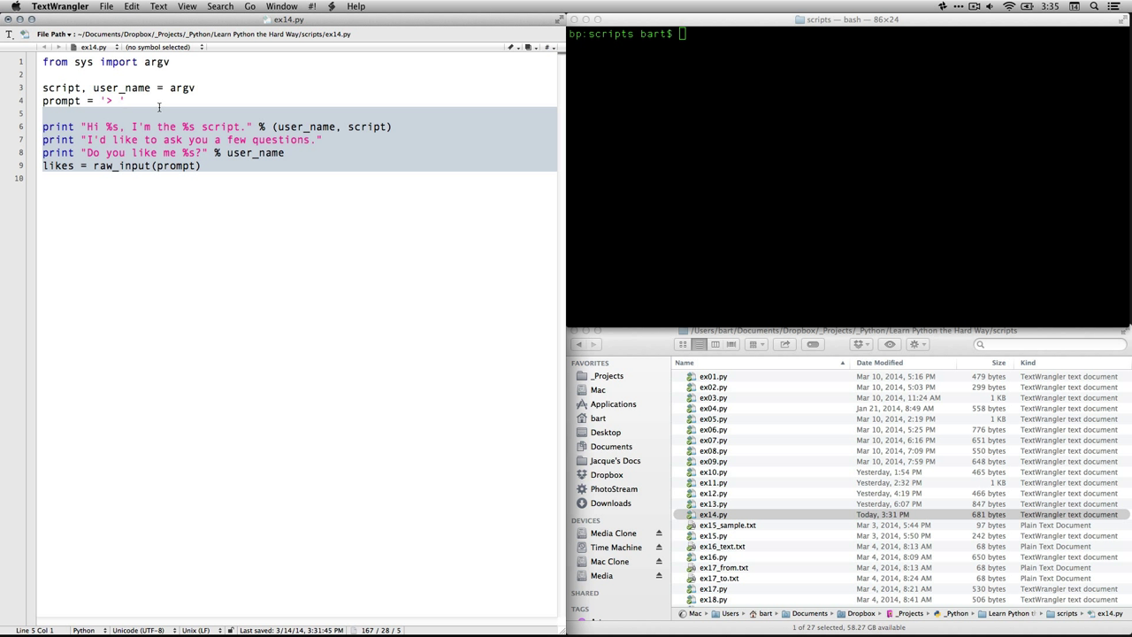
pyautogui.click(118, 237)
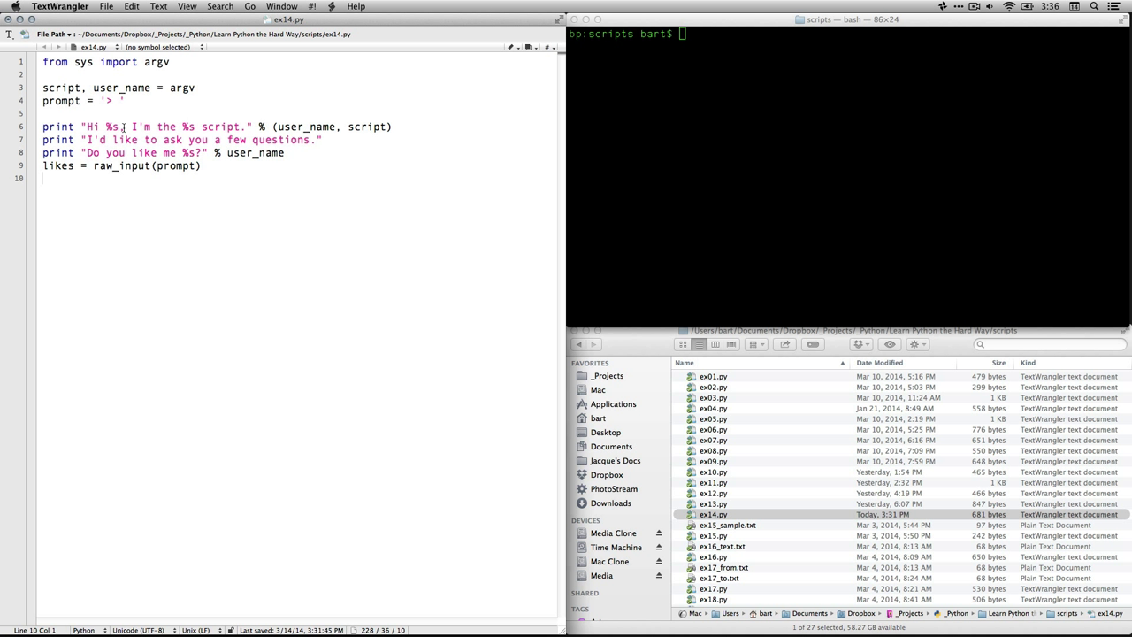
pyautogui.doubleClick(109, 126)
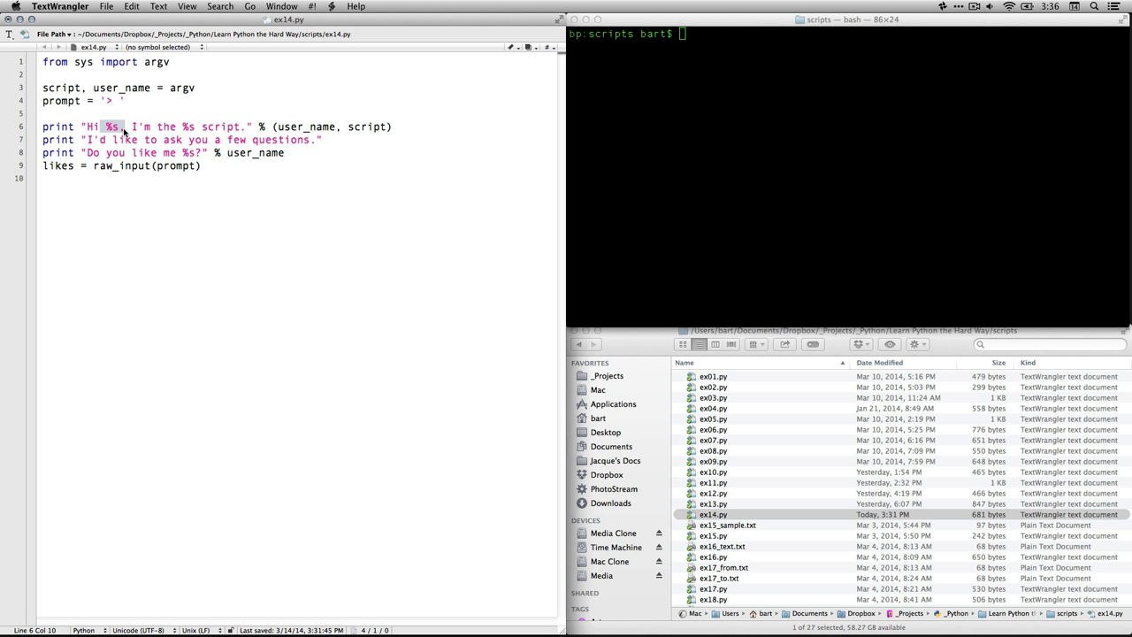
pyautogui.doubleClick(305, 127)
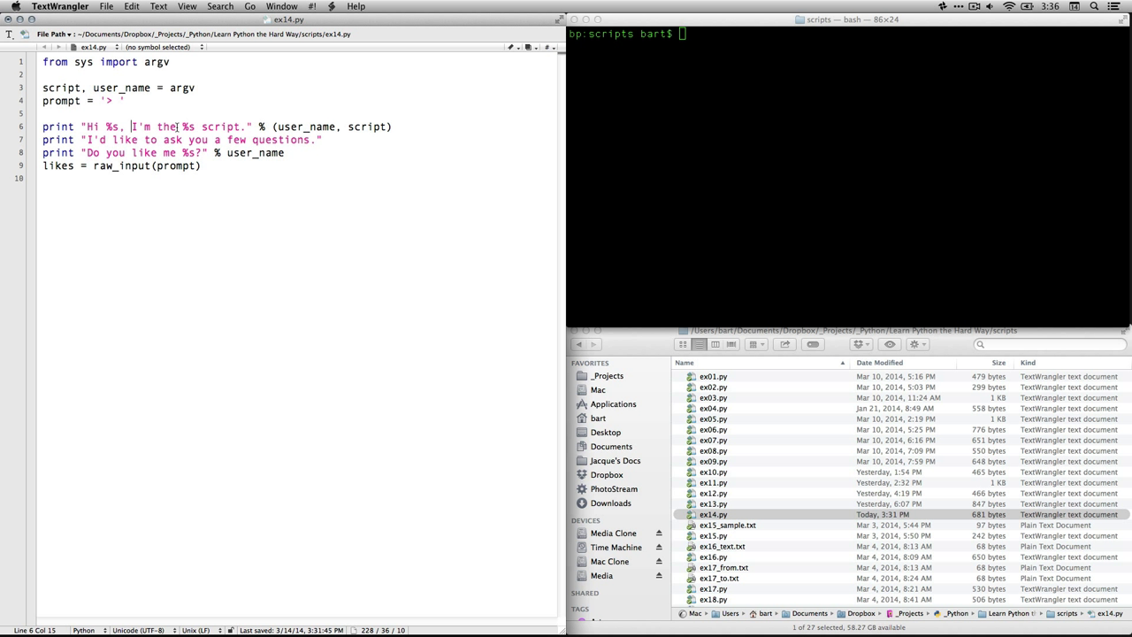
pyautogui.doubleClick(188, 126)
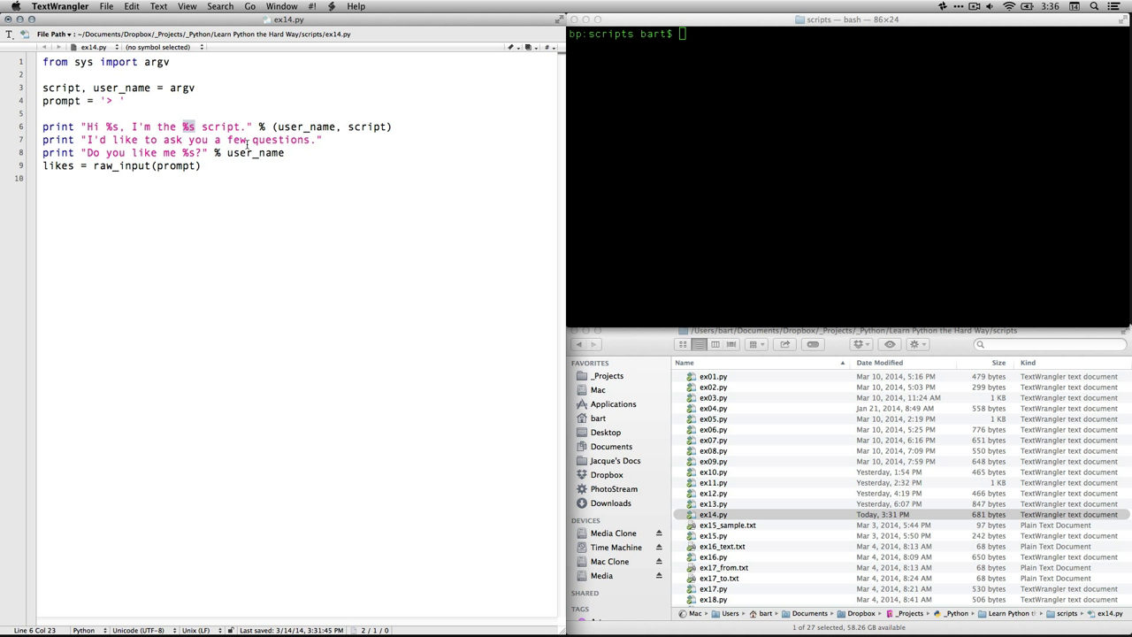
pyautogui.moveTo(247, 126)
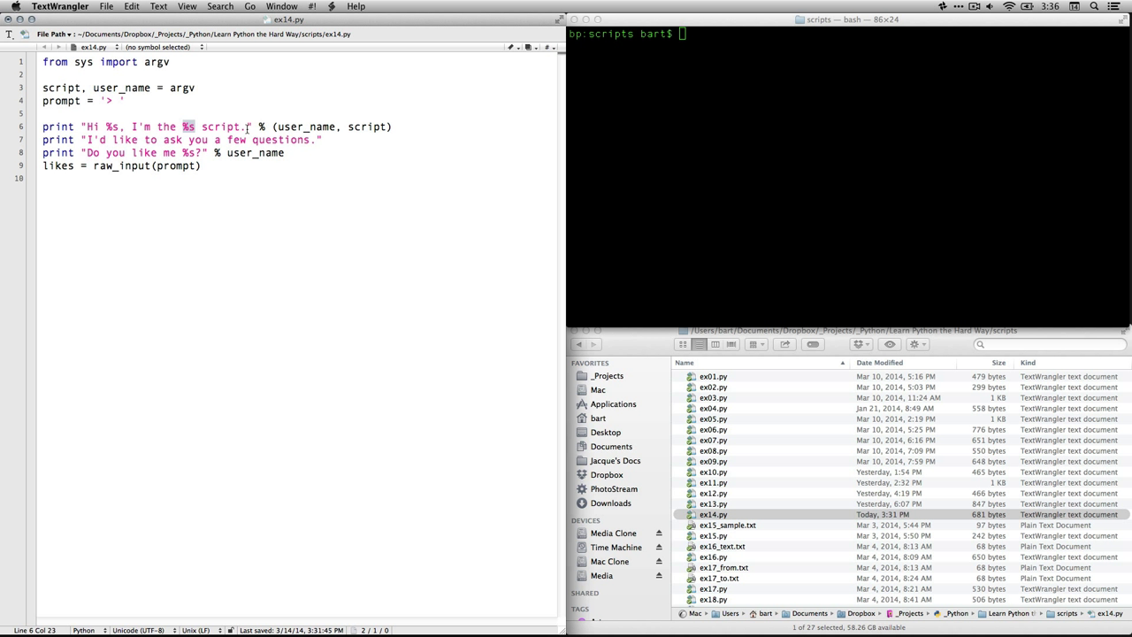
pyautogui.click(248, 127)
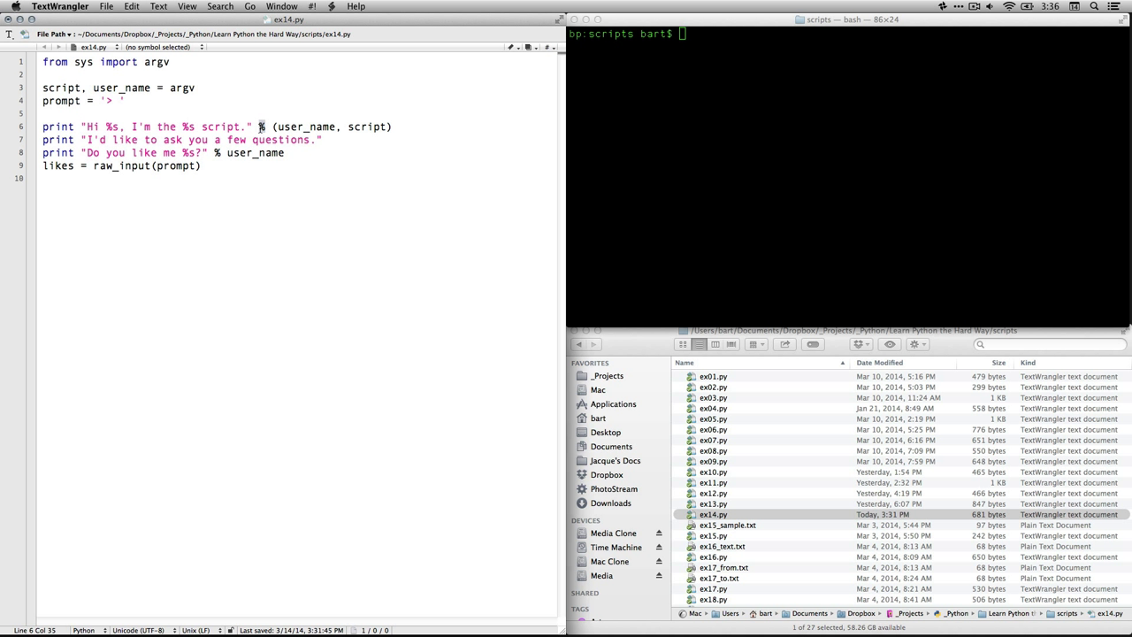
pyautogui.click(195, 127)
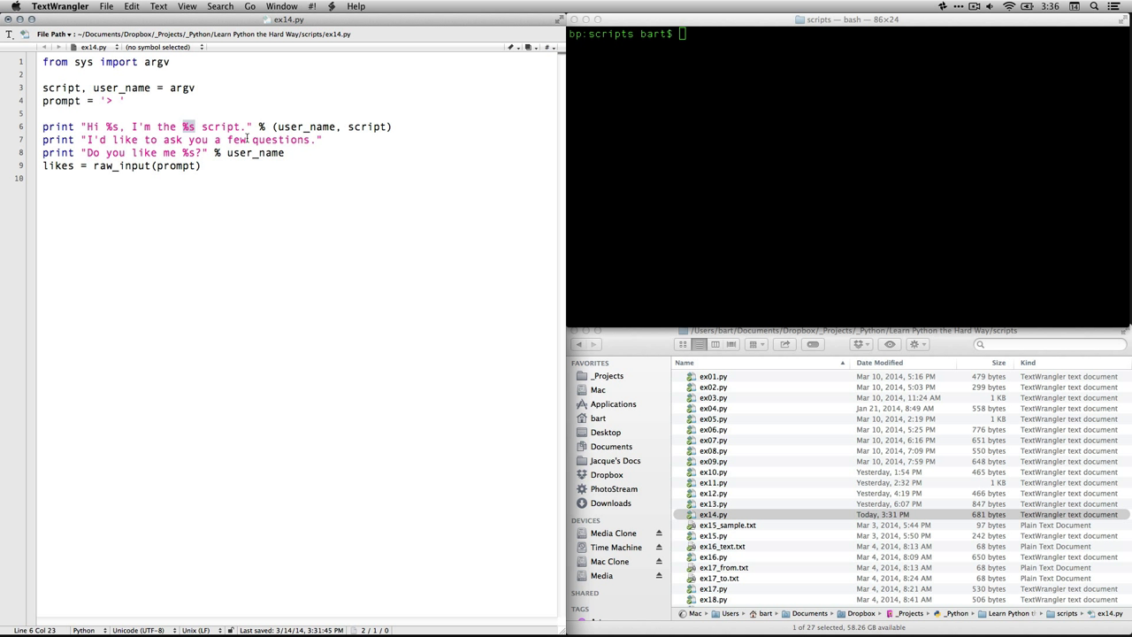
pyautogui.doubleClick(305, 126)
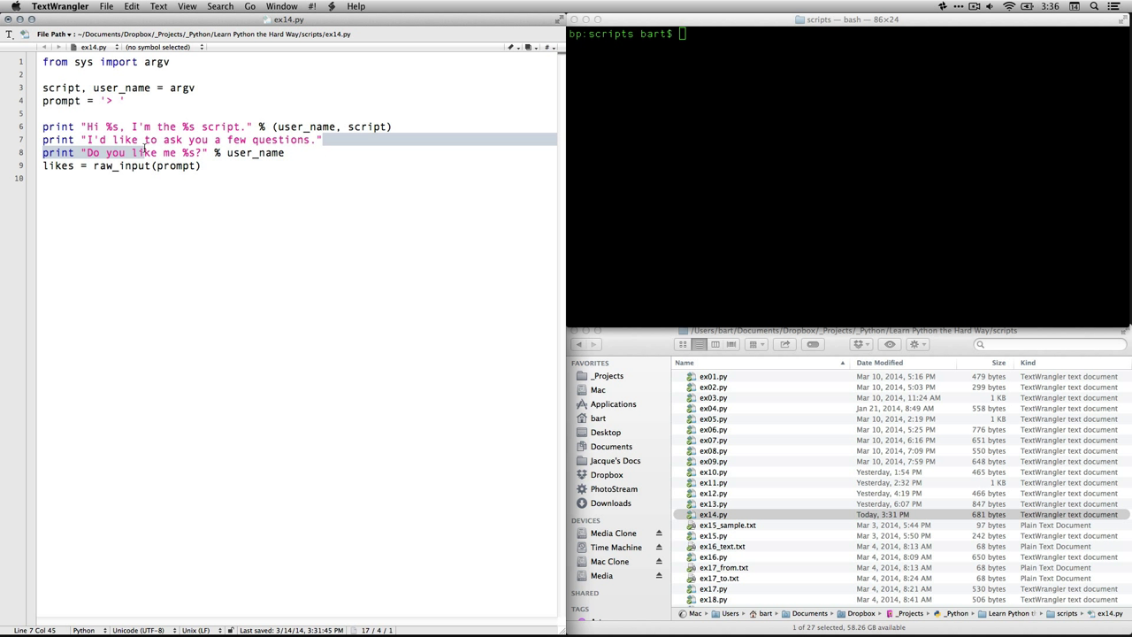
# Highlight the %s placeholder, the likes variable and raw_input while explaining the % operator
pyautogui.click(224, 195)
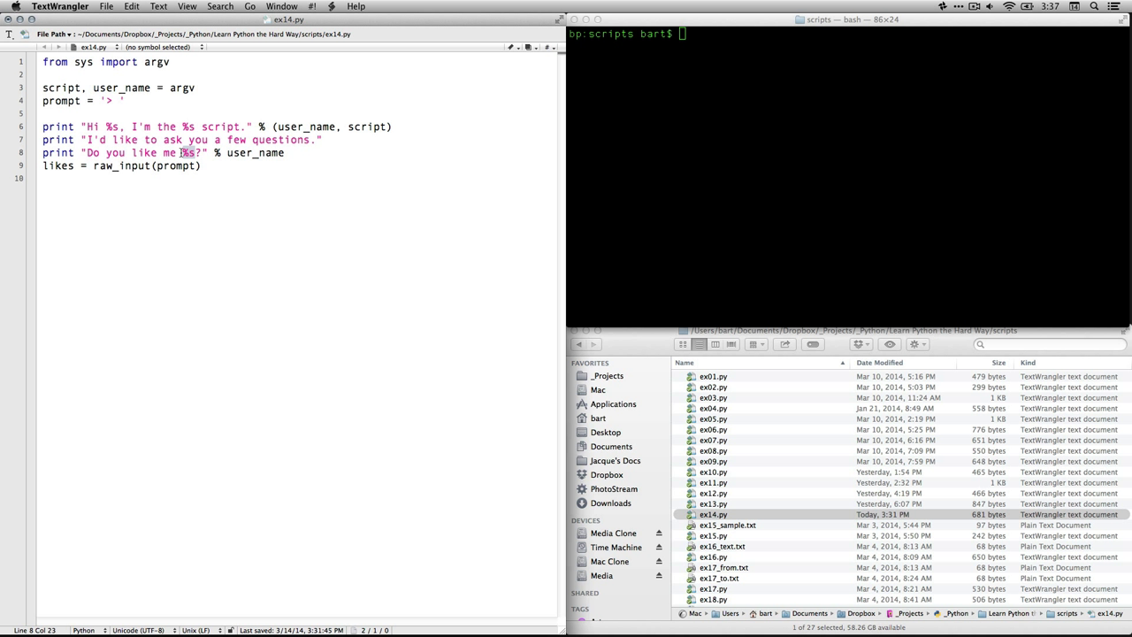
pyautogui.moveTo(200, 209)
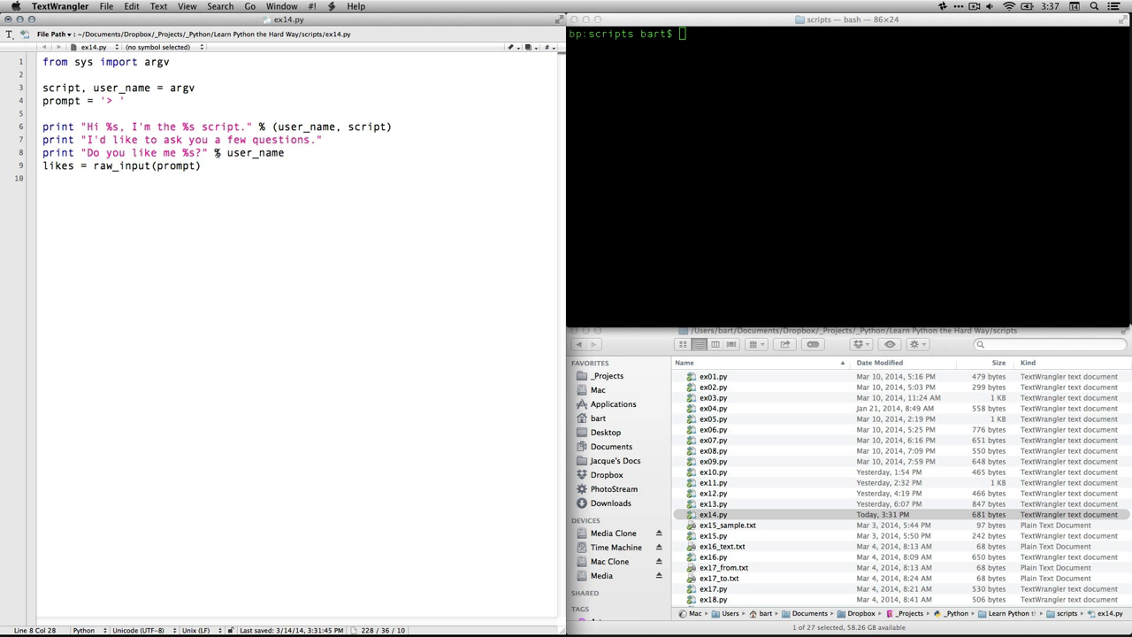
pyautogui.doubleClick(255, 152)
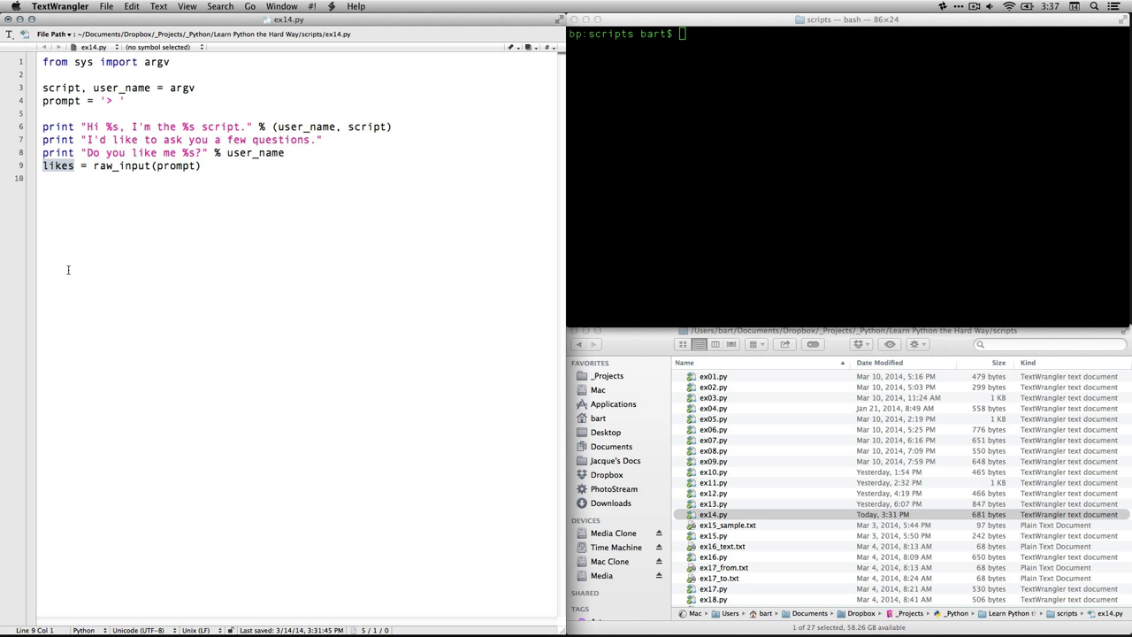
pyautogui.moveTo(81, 186)
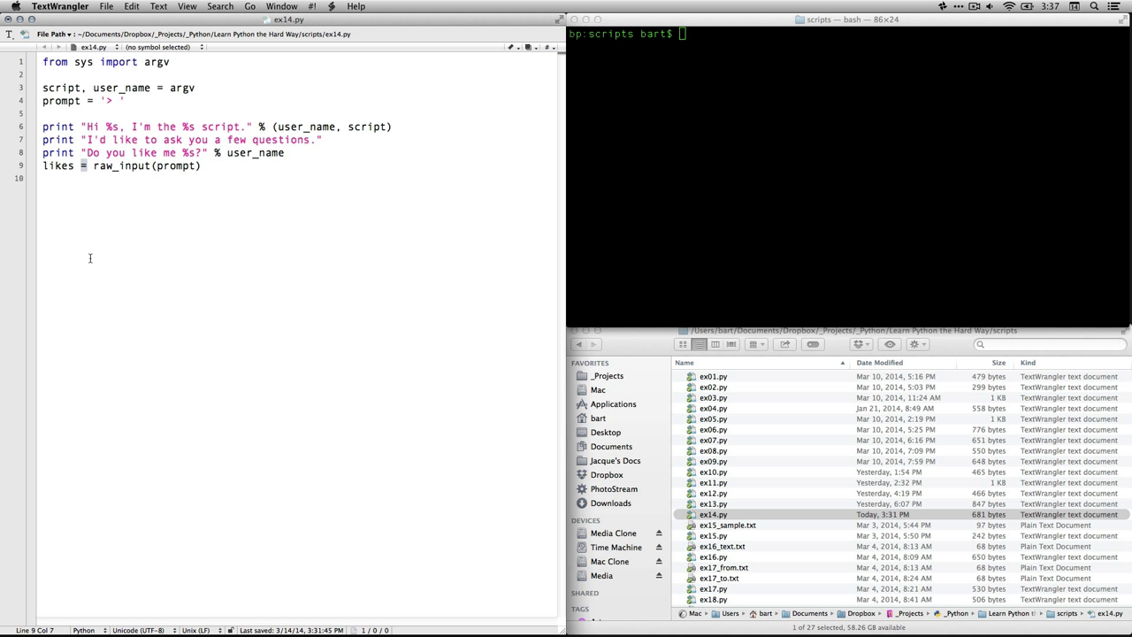
pyautogui.moveTo(114, 218)
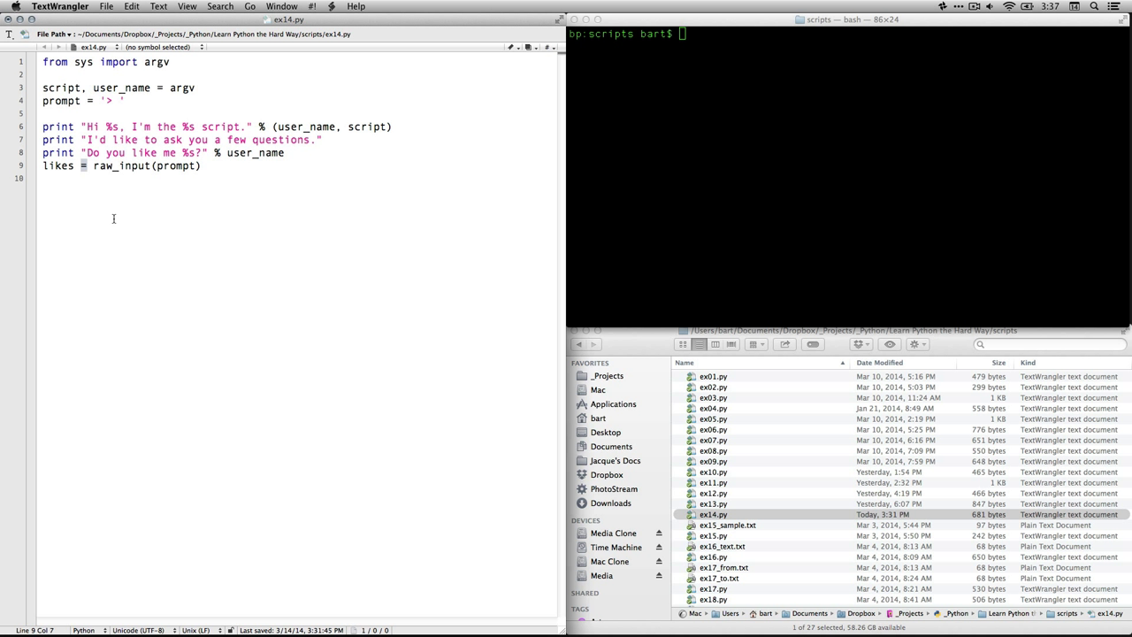
pyautogui.doubleClick(121, 166)
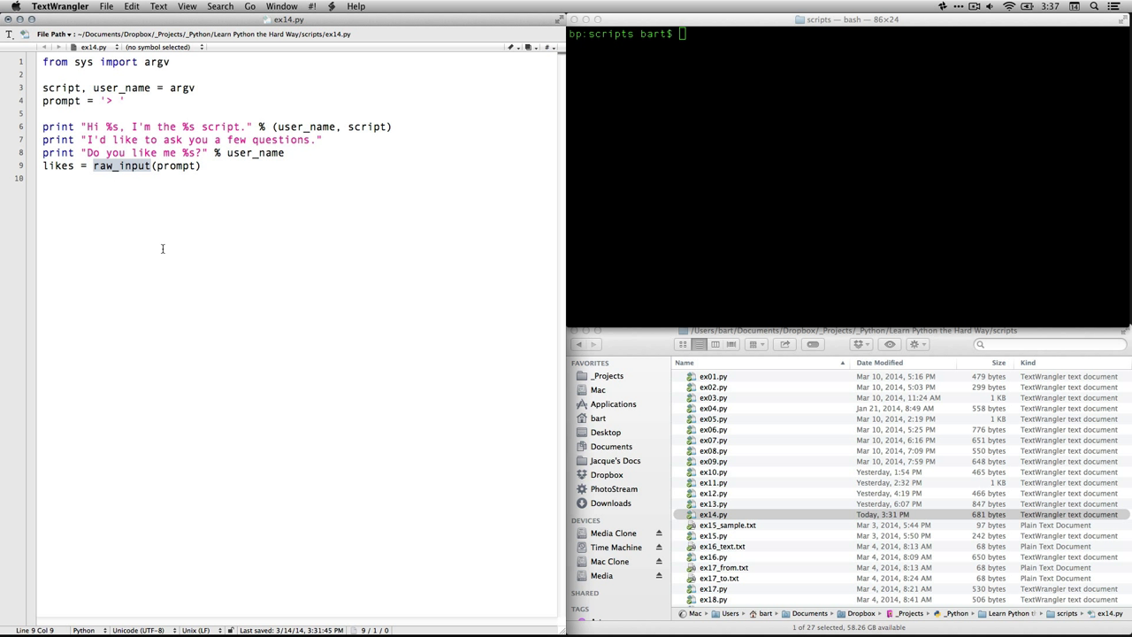
pyautogui.moveTo(170, 177)
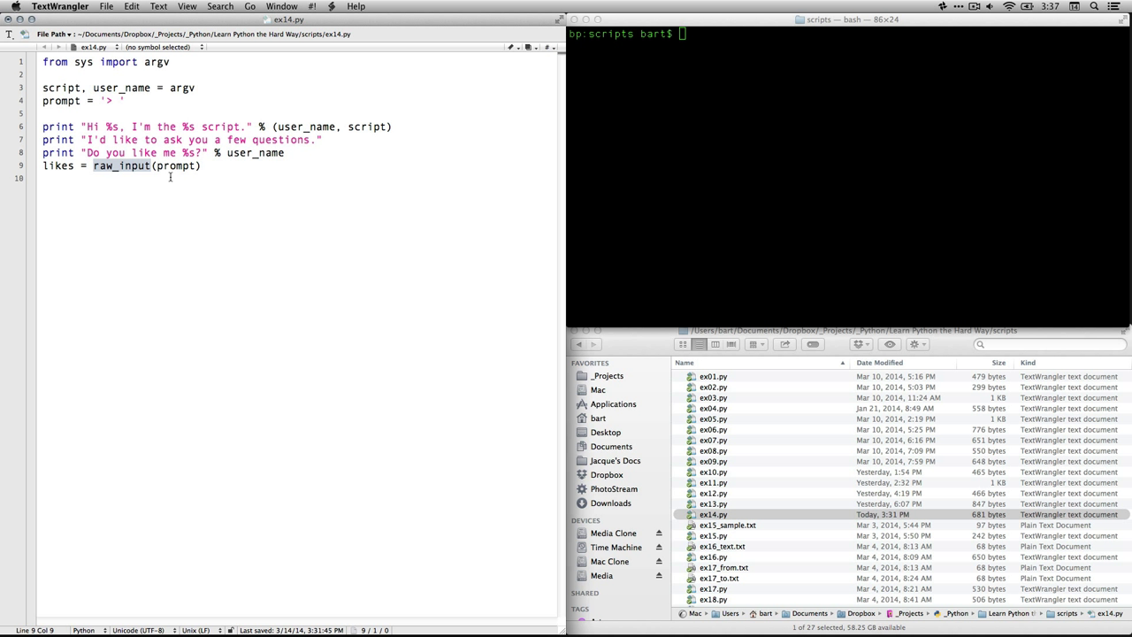
pyautogui.doubleClick(175, 166)
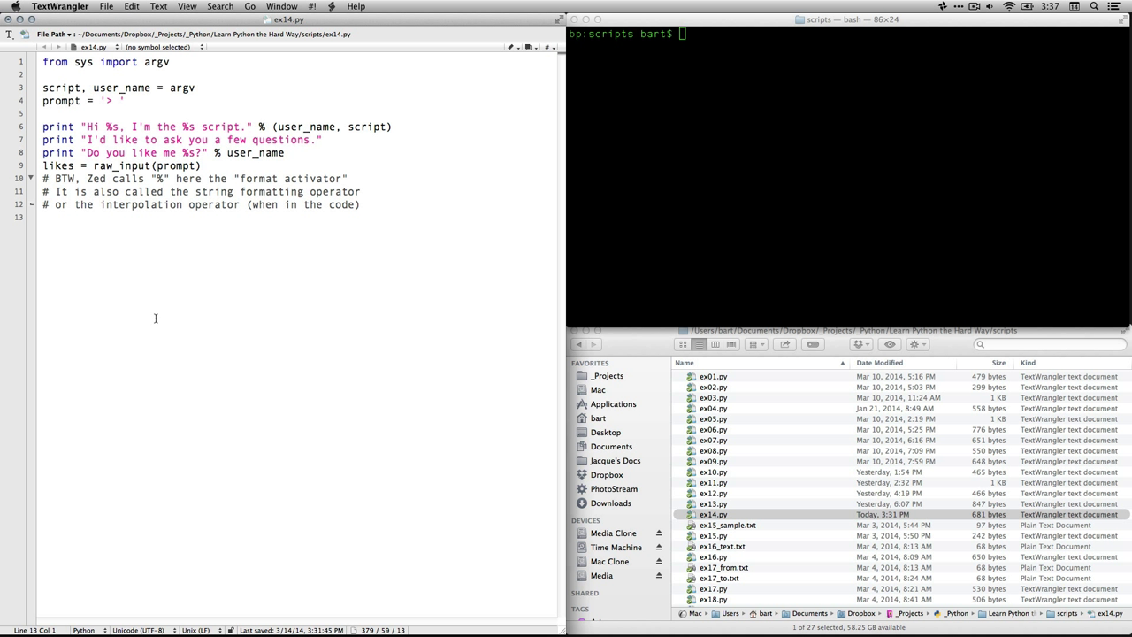
# Point out the % operator, the where-do-you-live %s and the computer line's equals sign
pyautogui.click(158, 178)
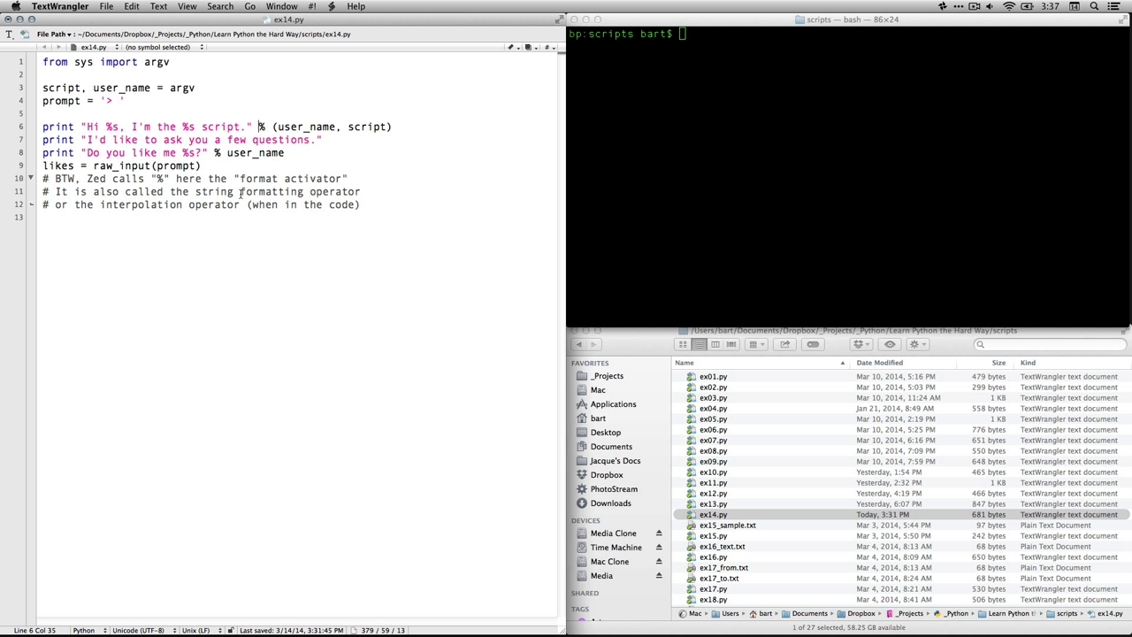
pyautogui.moveTo(303, 203)
pyautogui.write('print "Where do you live %s?" % user_name')
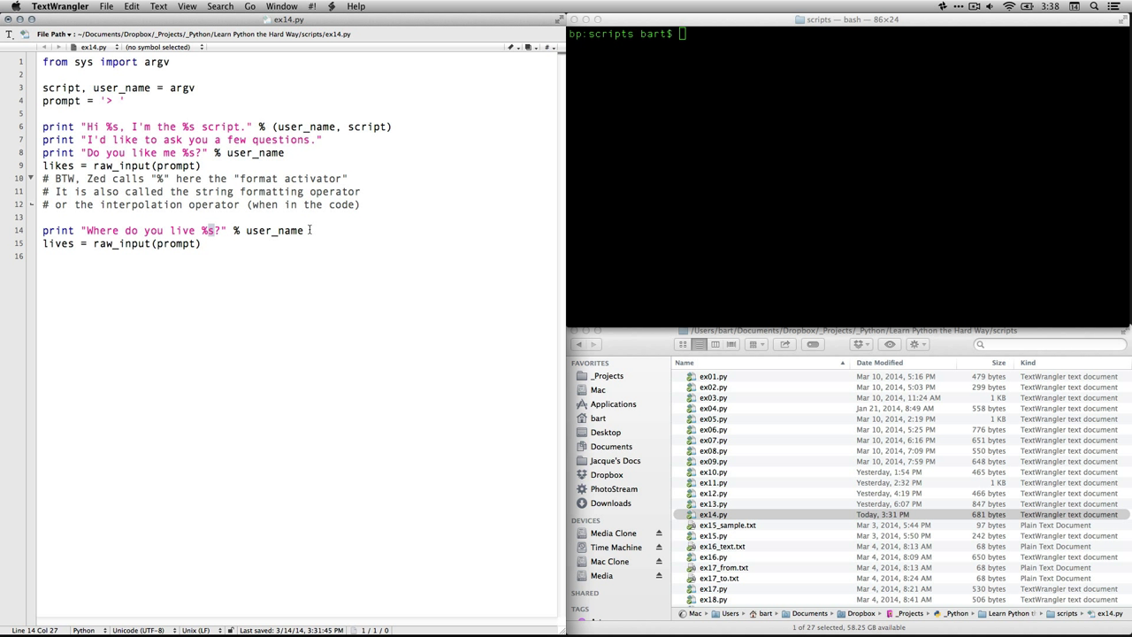
pyautogui.doubleClick(274, 230)
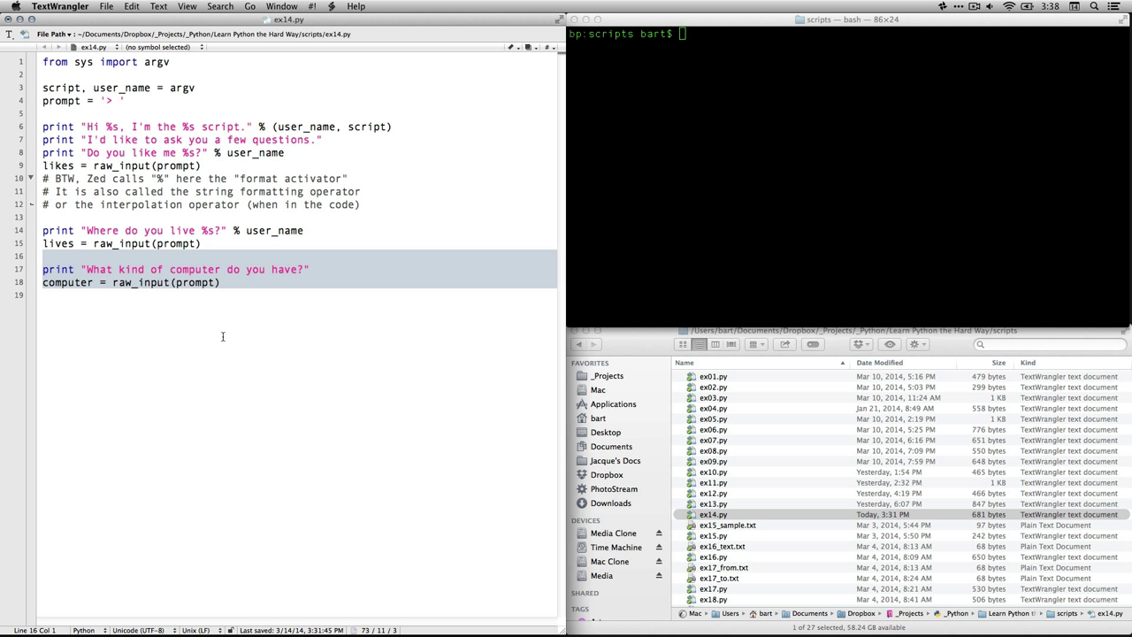
pyautogui.click(213, 371)
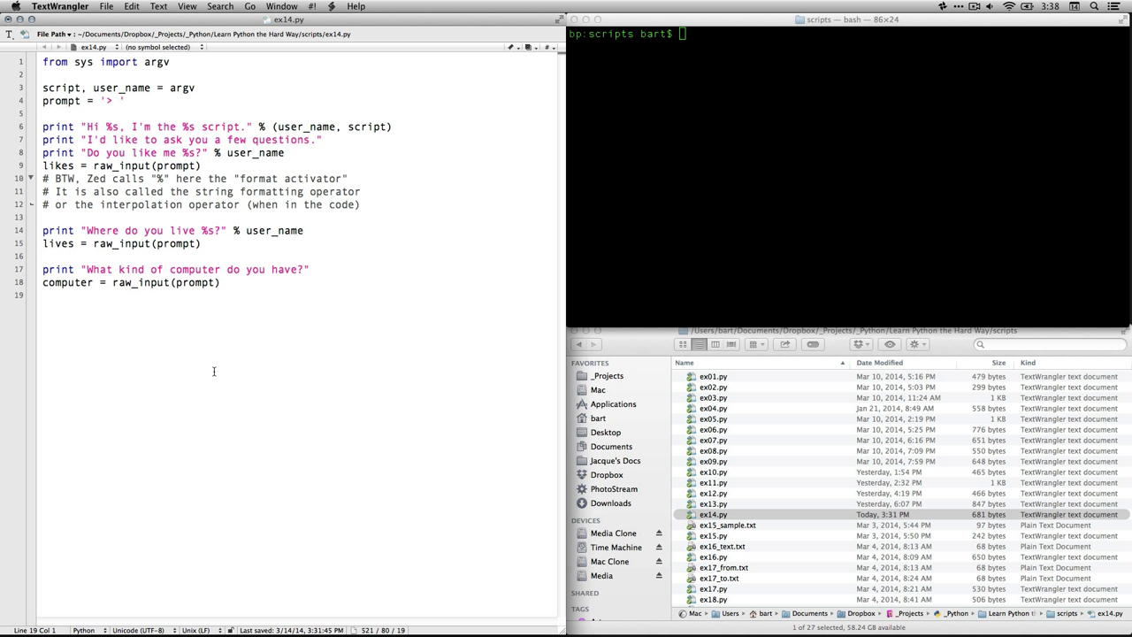
pyautogui.moveTo(290, 275)
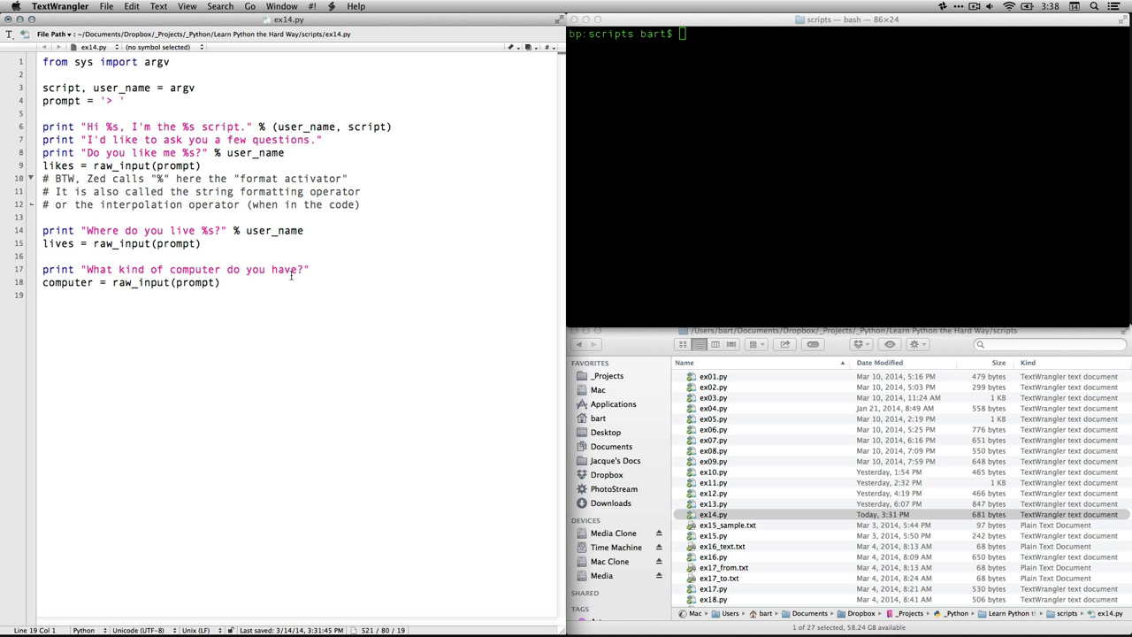
pyautogui.moveTo(335, 272)
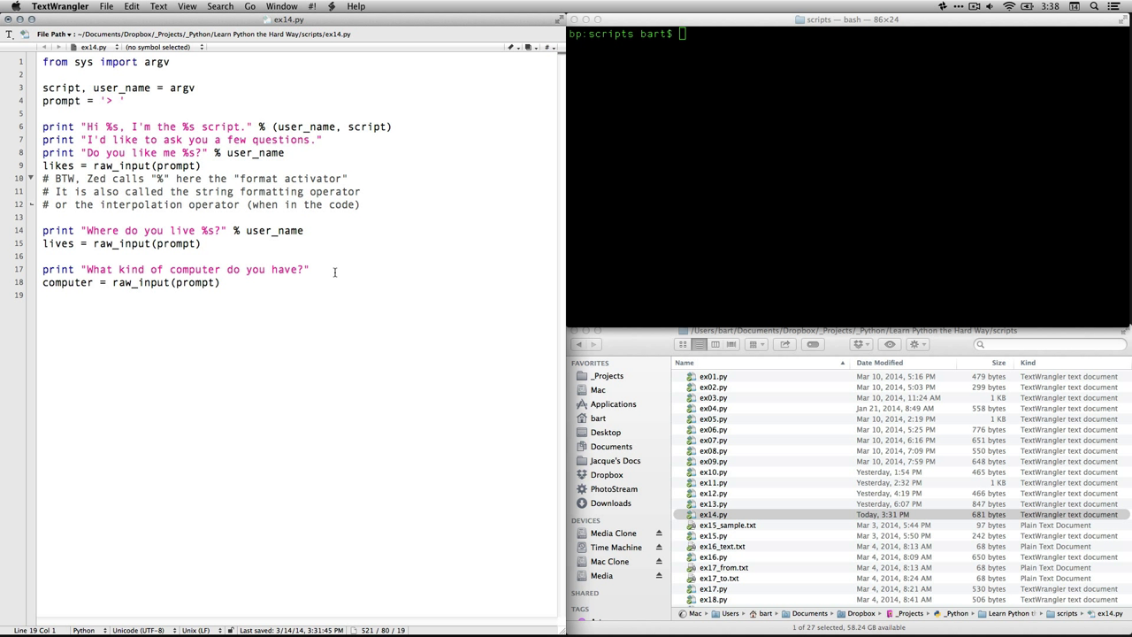
pyautogui.doubleClick(66, 282)
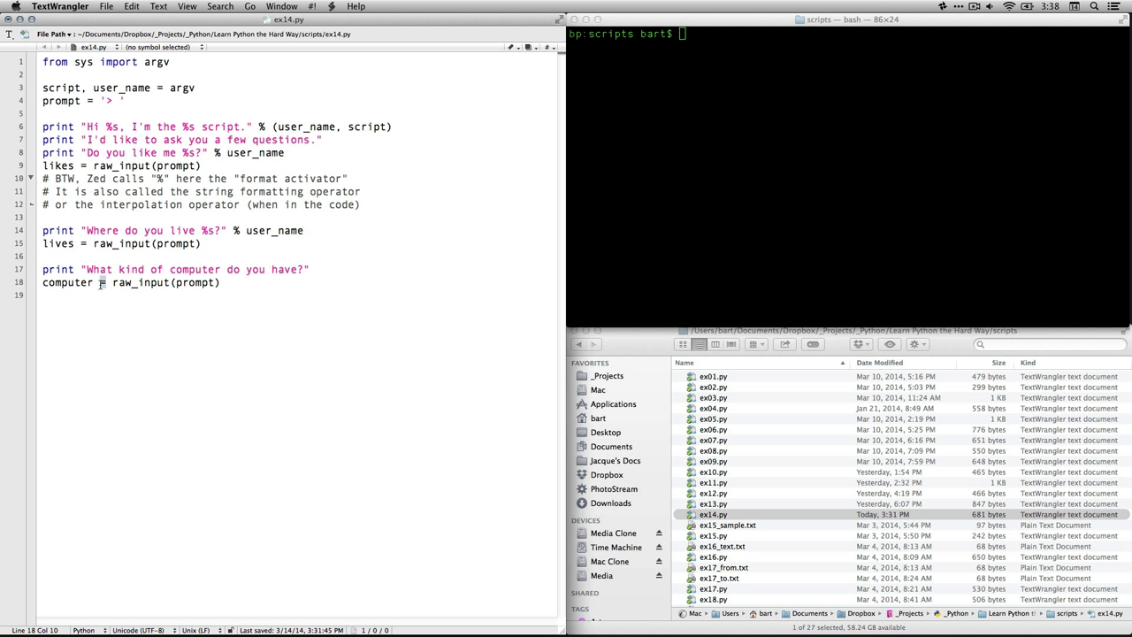
pyautogui.doubleClick(66, 282)
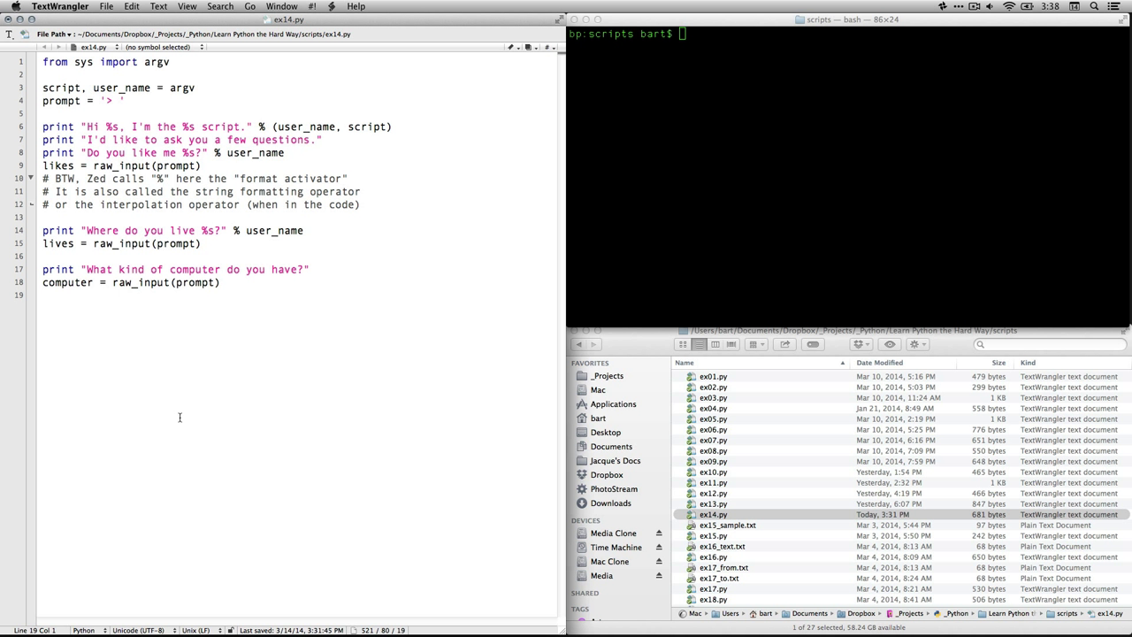
# Start the triple-quoted summary print and highlight its first %r placeholder
pyautogui.write('print """')
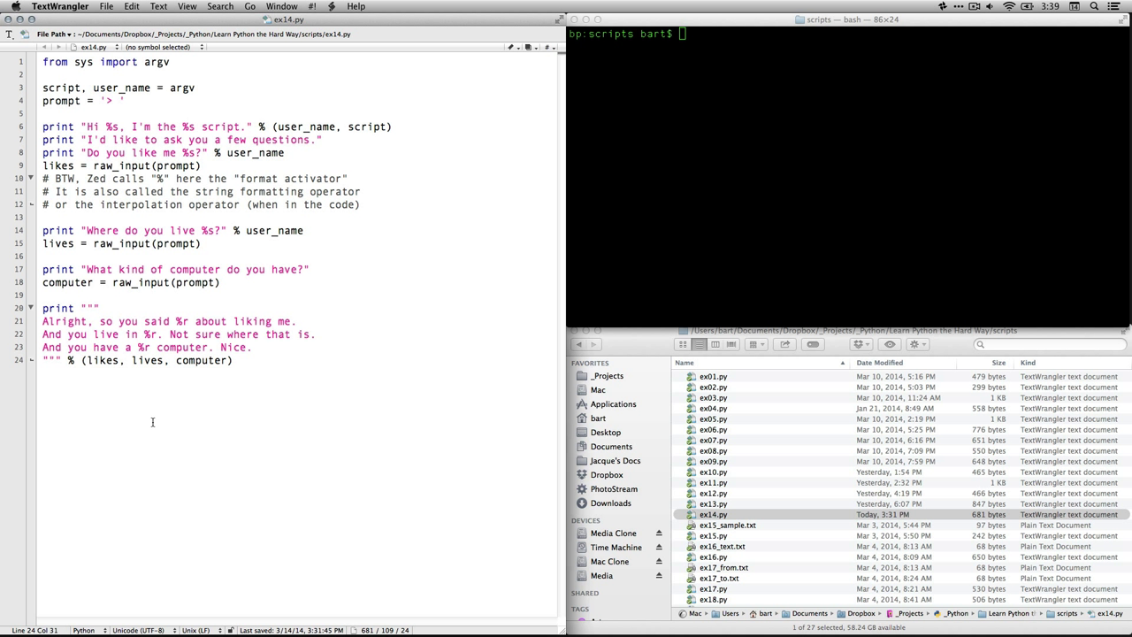
pyautogui.moveTo(170, 337)
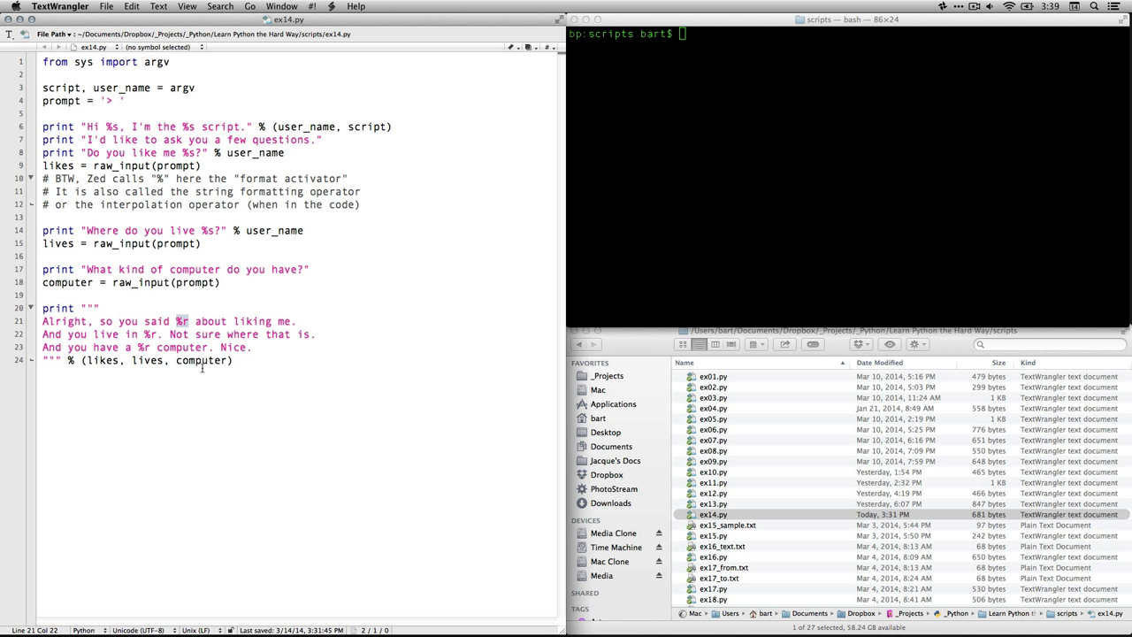
pyautogui.doubleClick(119, 165)
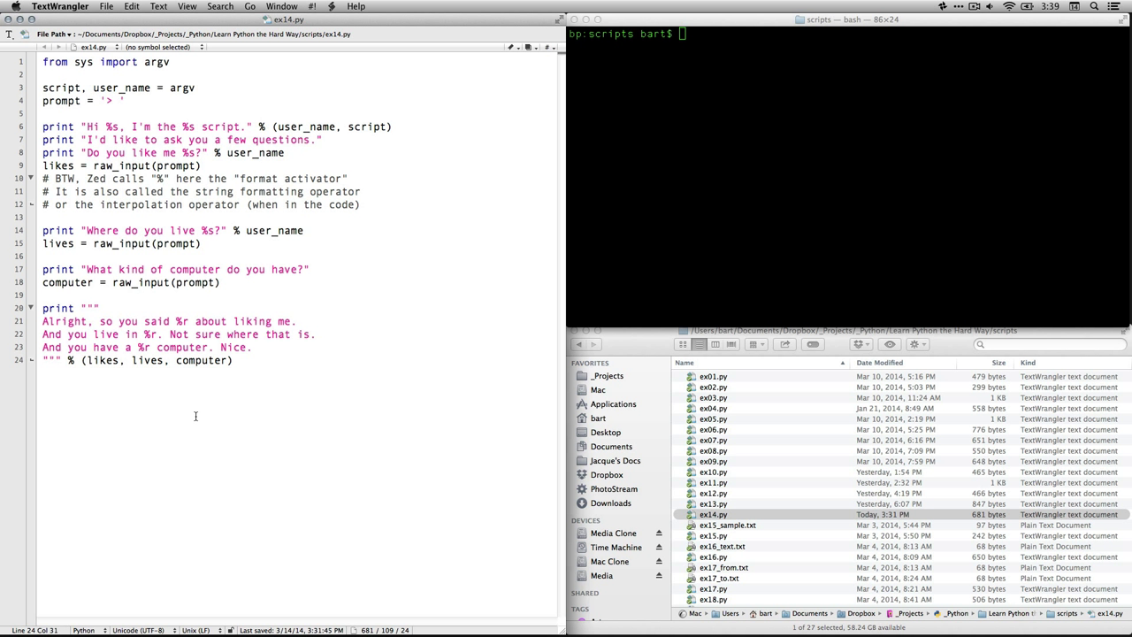
# Enter 'python ex14.py' at the Terminal prompt in the scripts folder
pyautogui.click(733, 230)
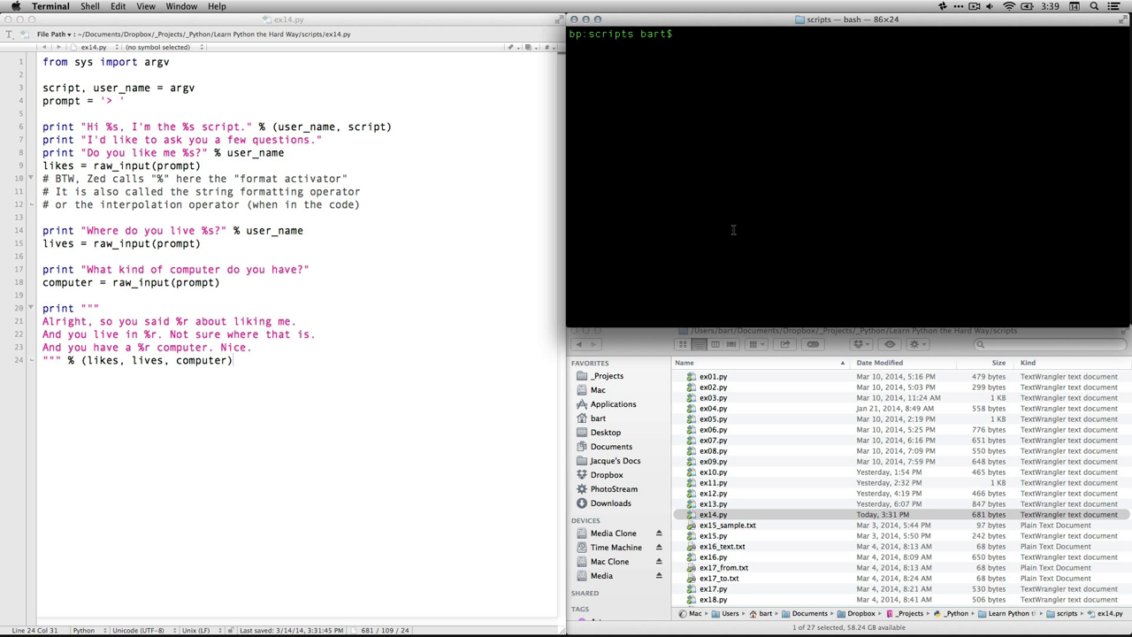
pyautogui.moveTo(653, 99)
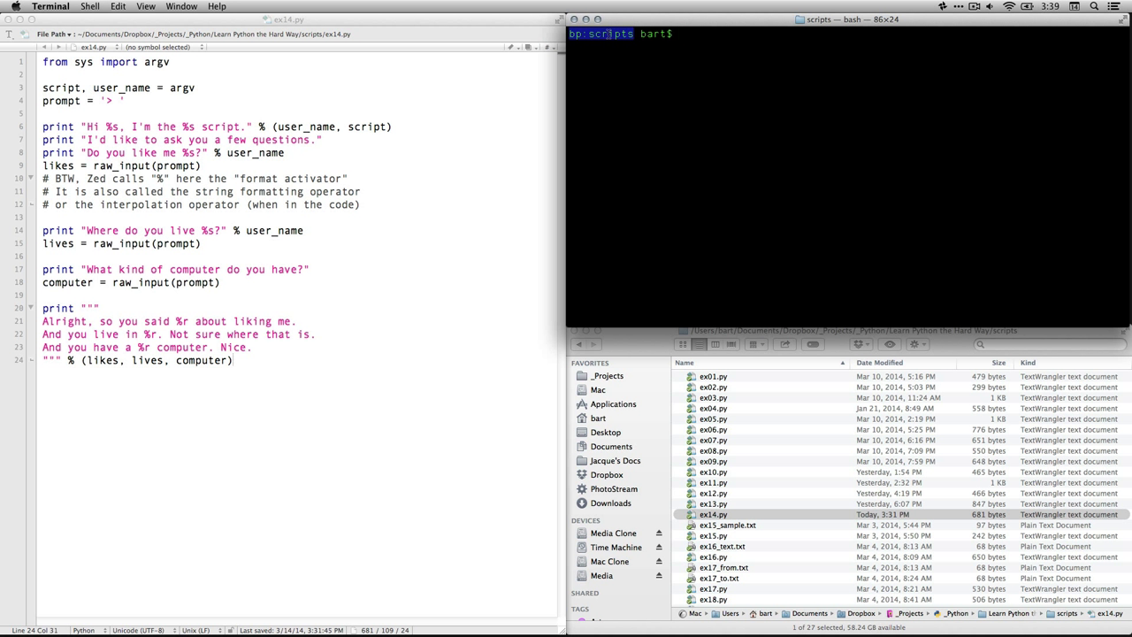
pyautogui.write('p')
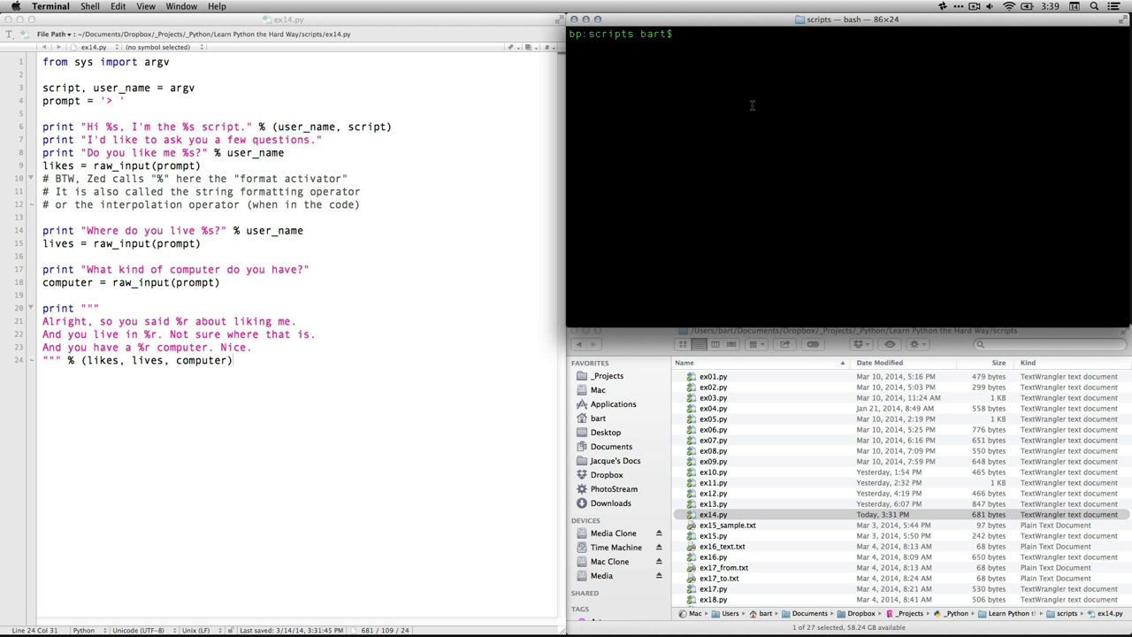
pyautogui.moveTo(727, 508)
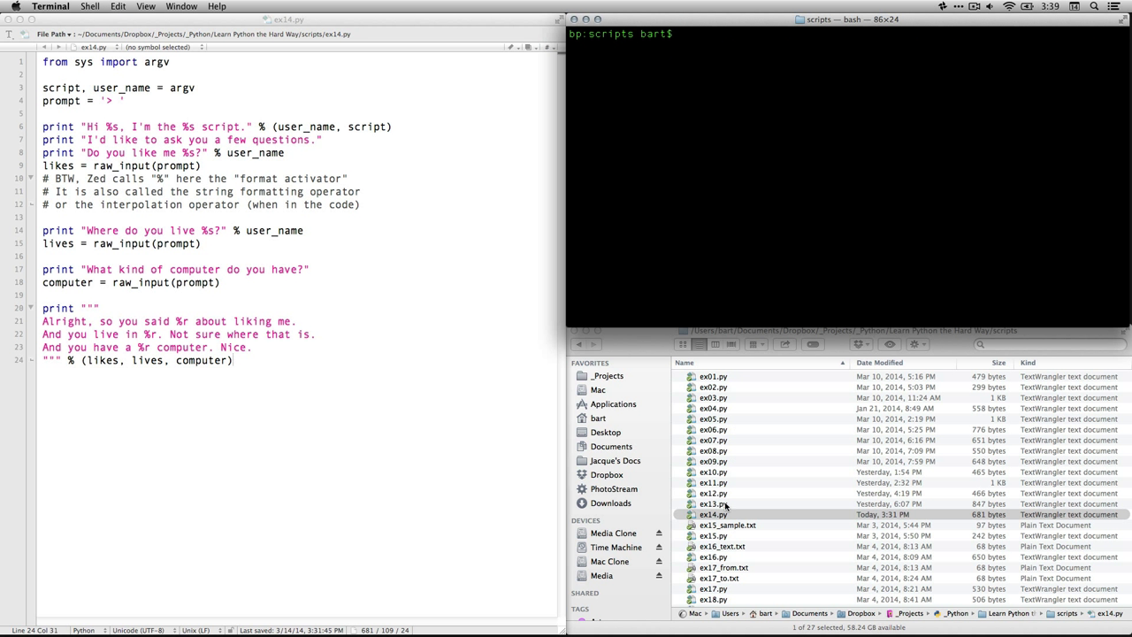
pyautogui.click(713, 513)
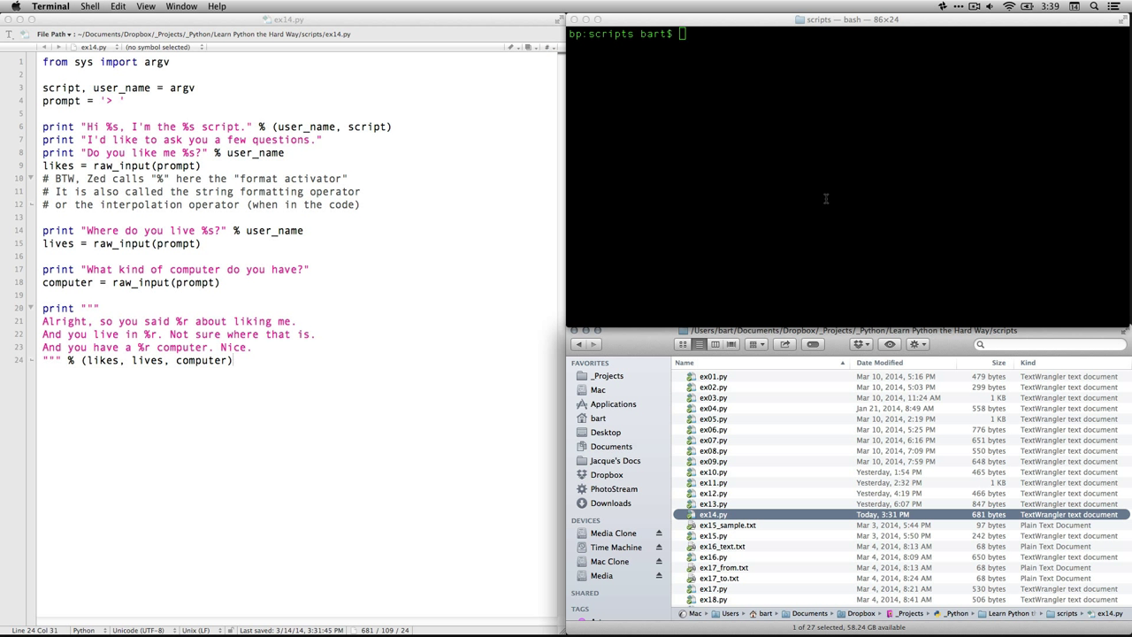
pyautogui.write('python')
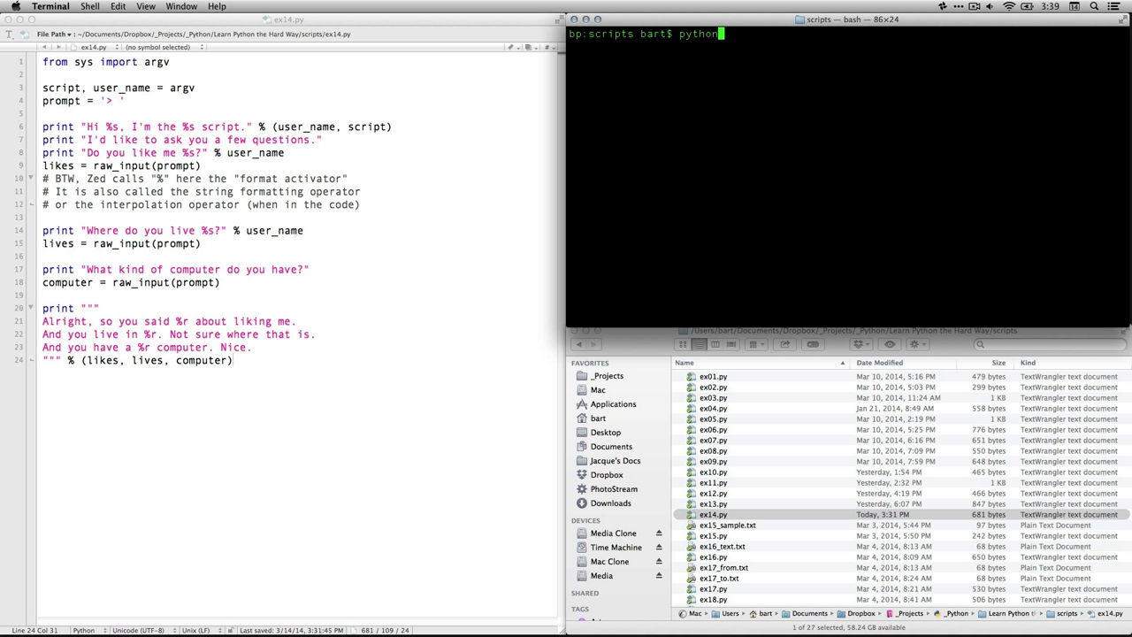
pyautogui.write('e')
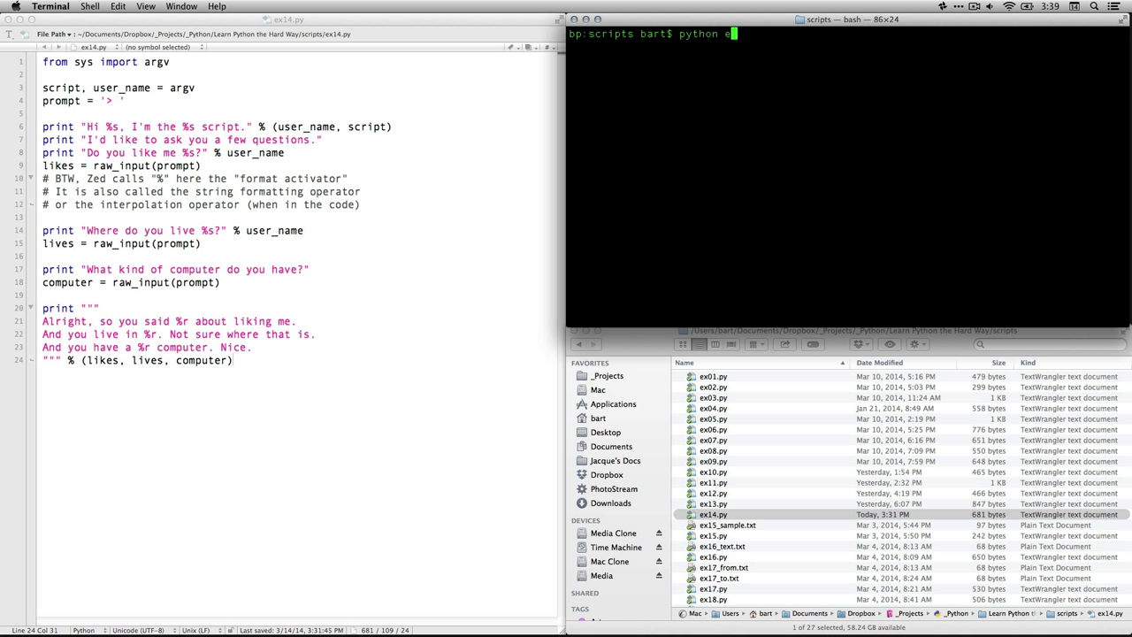
pyautogui.write('x14.')
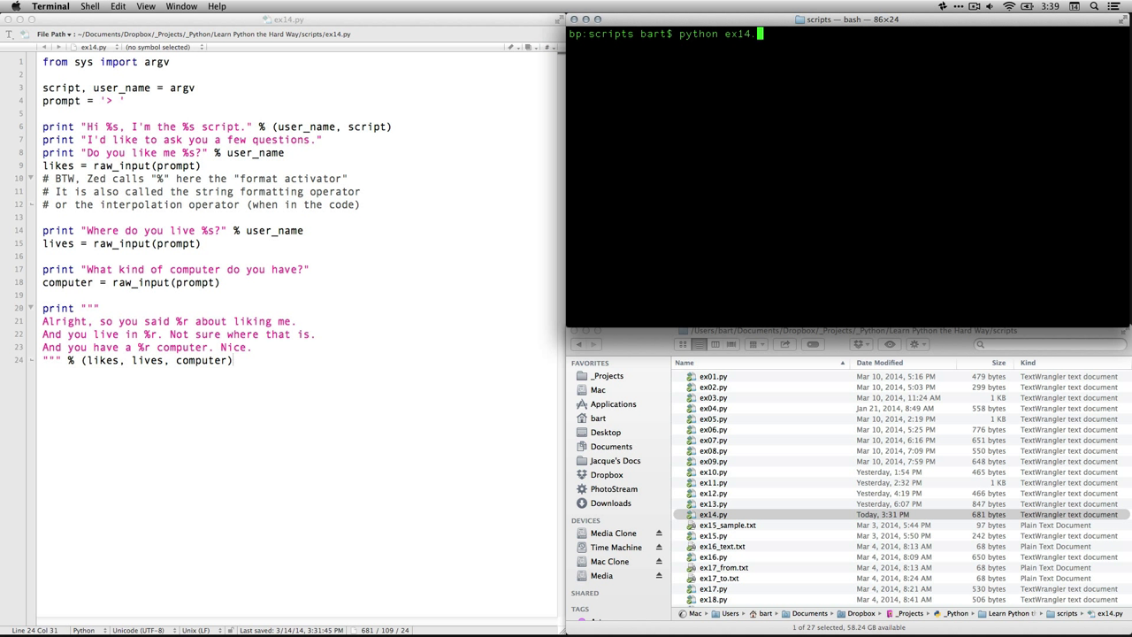
pyautogui.write('py')
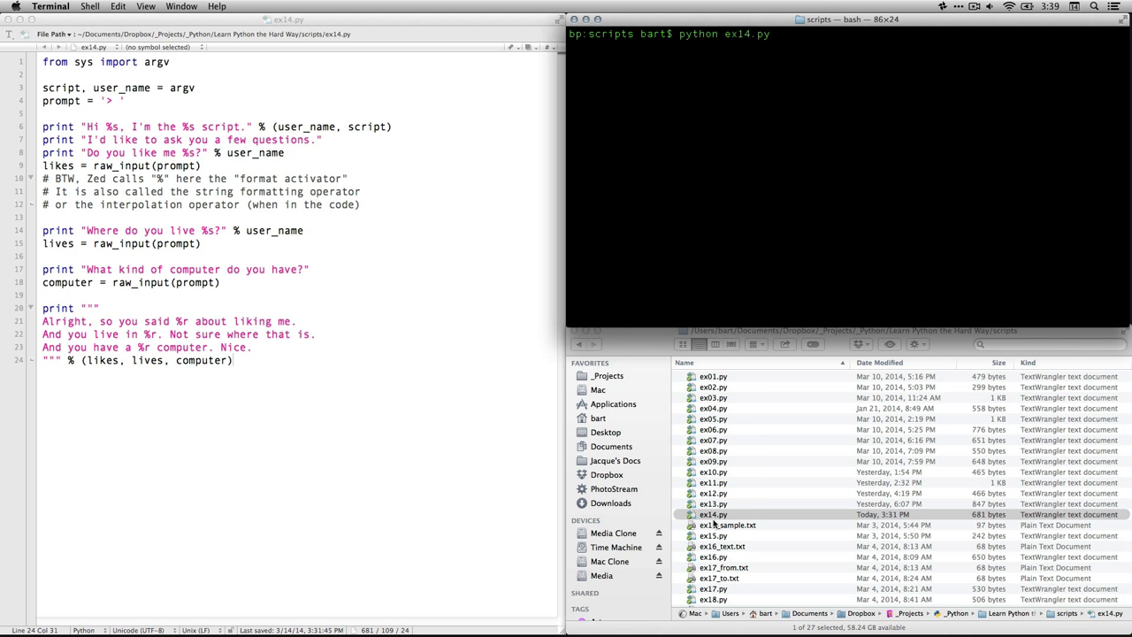
# Select ex14.py and highlight 'script' on line 3 to explain the unpacking error
pyautogui.click(712, 514)
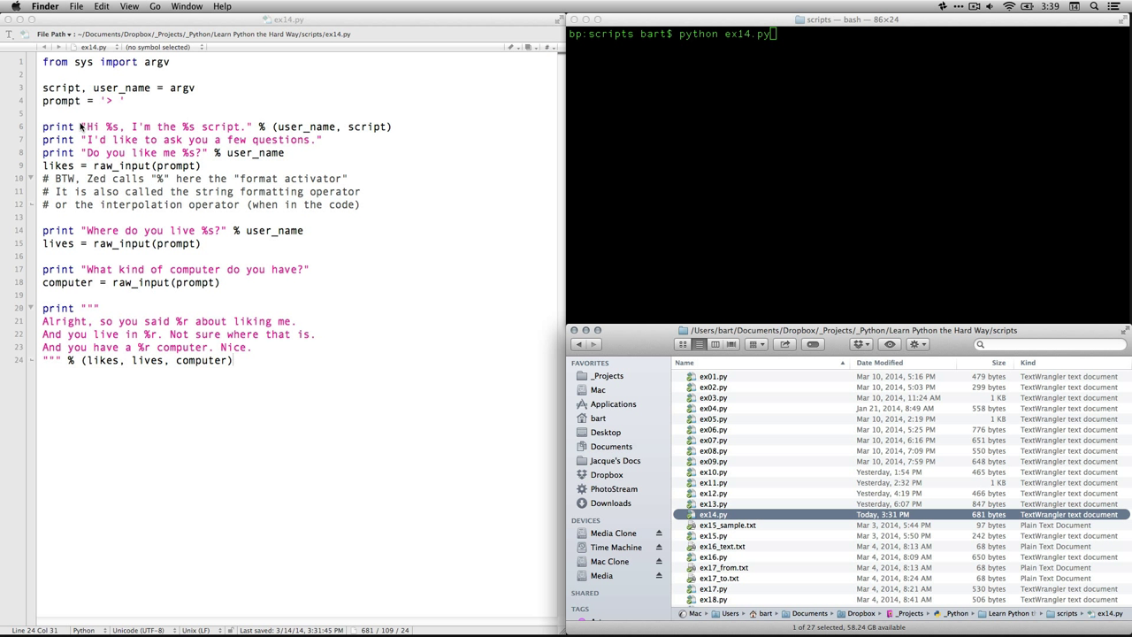
pyautogui.doubleClick(61, 88)
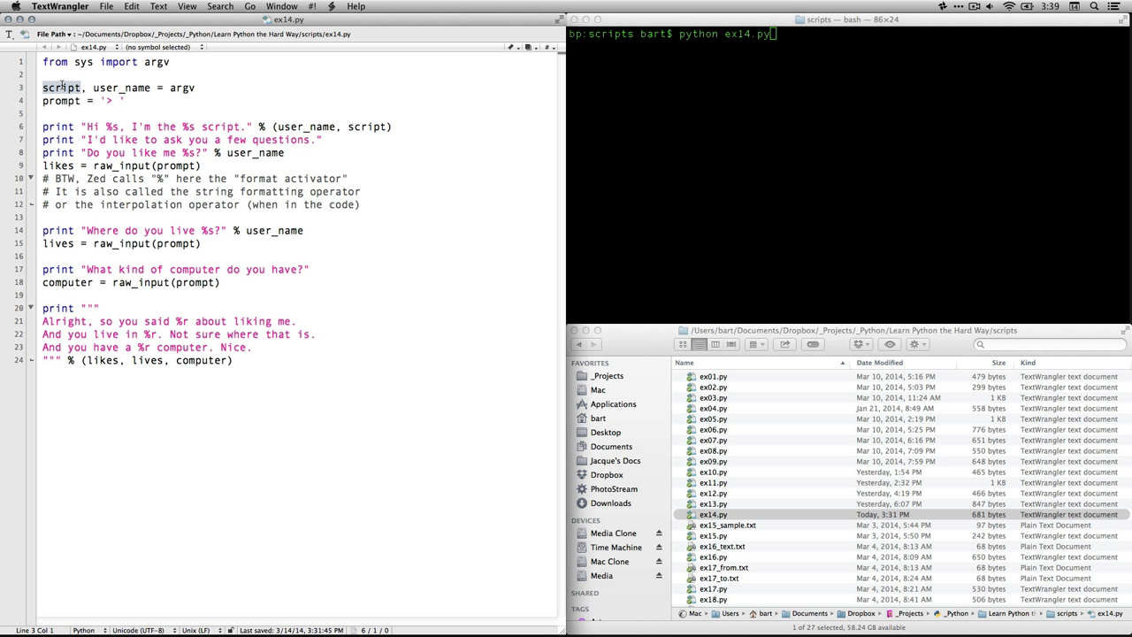
pyautogui.moveTo(818, 41)
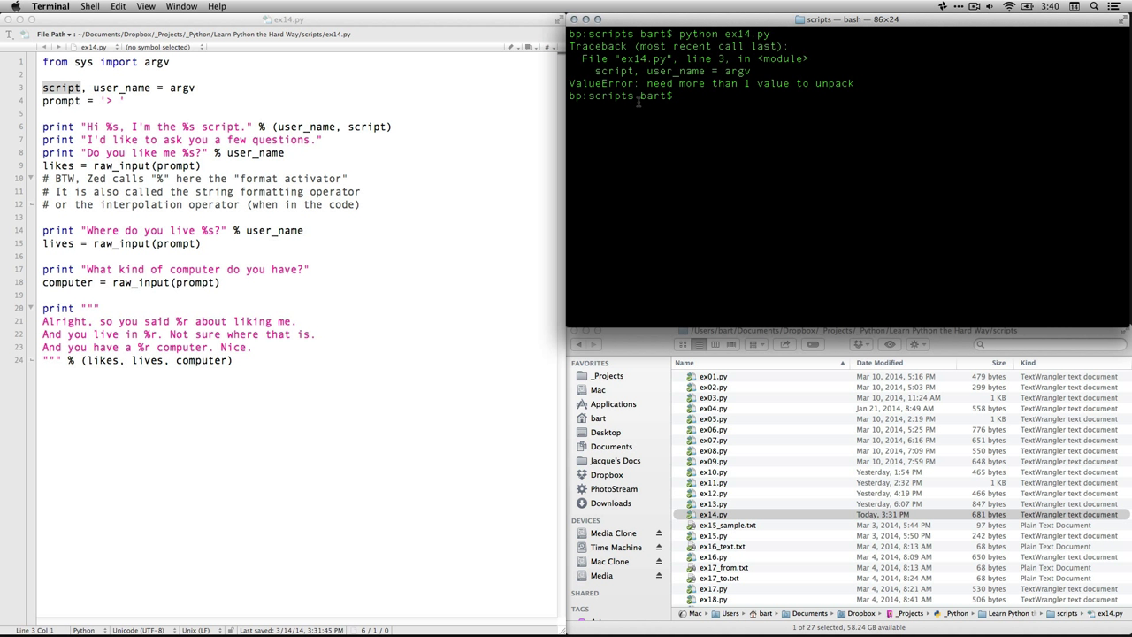
pyautogui.moveTo(776, 84)
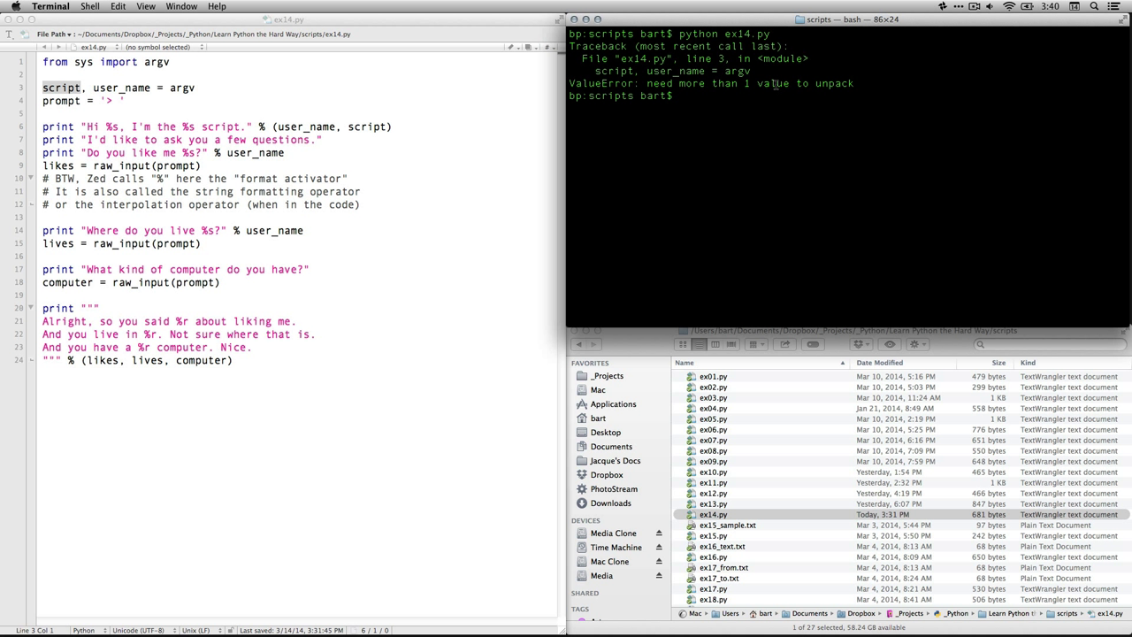
pyautogui.moveTo(801, 142)
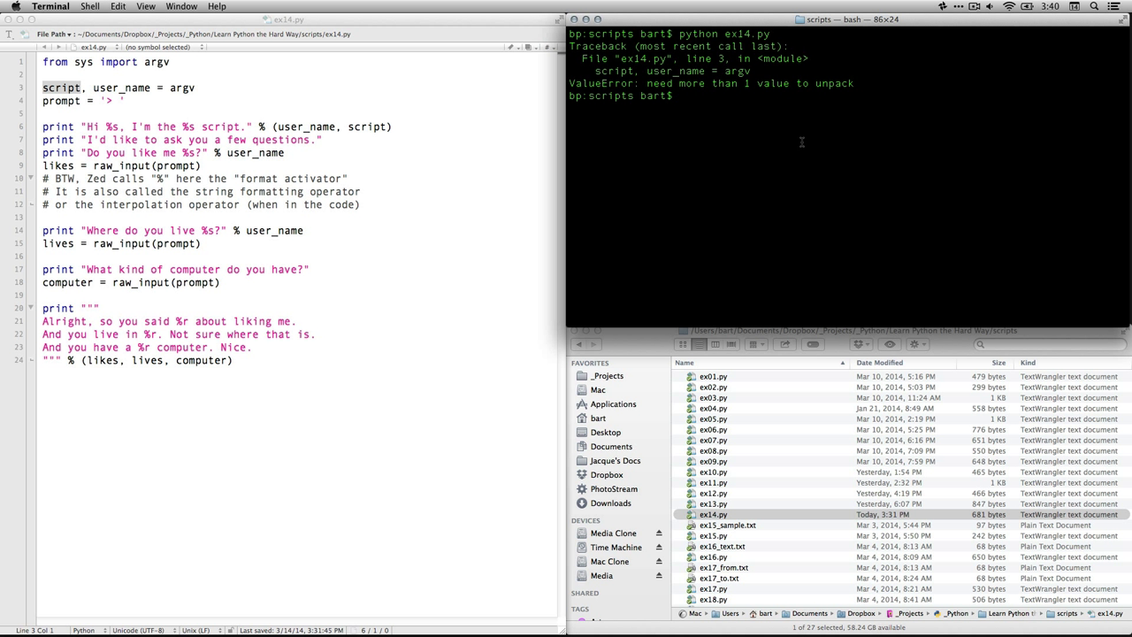
# Run 'python ex14.py Bart', marking script and user_name on line 3
pyautogui.write('python ex14.py')
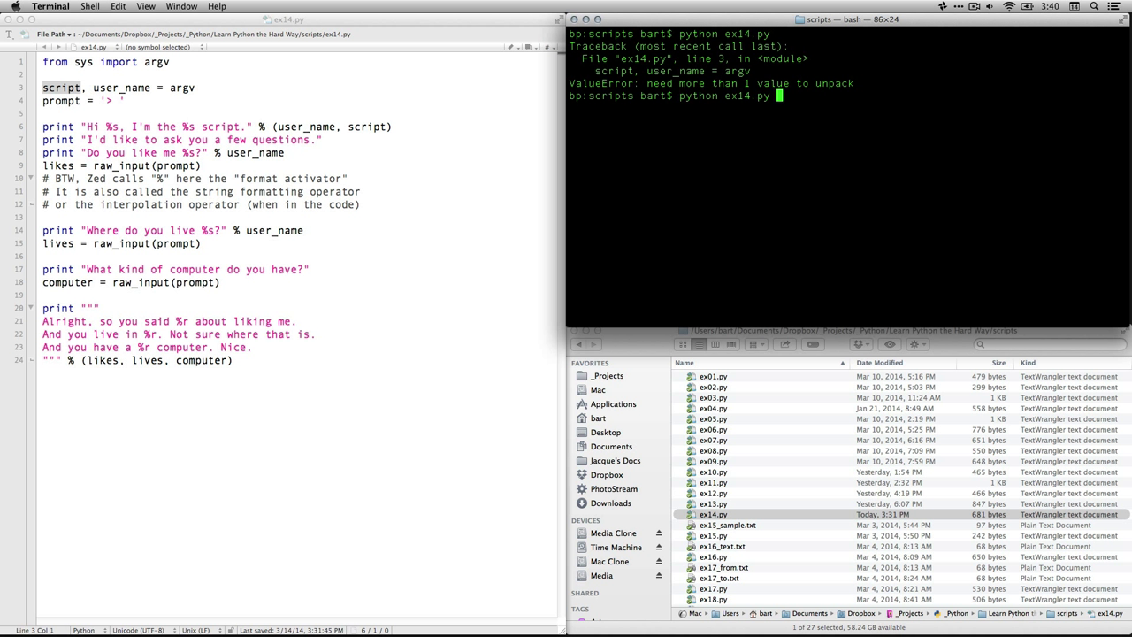
pyautogui.write('Bart')
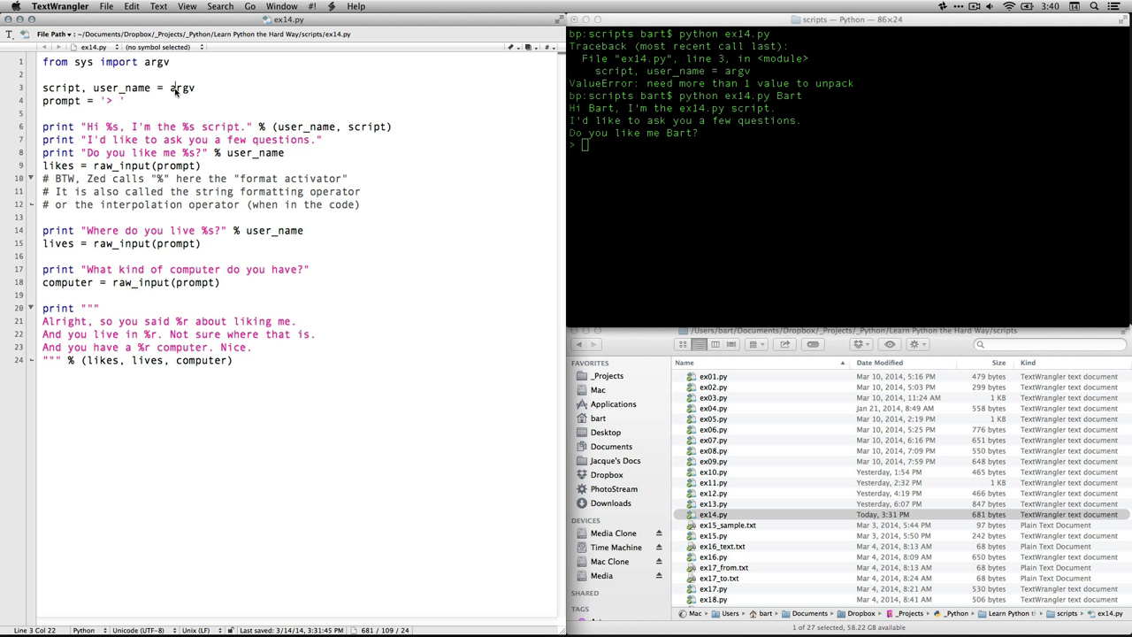
pyautogui.moveTo(43, 87); pyautogui.dragTo(151, 88)
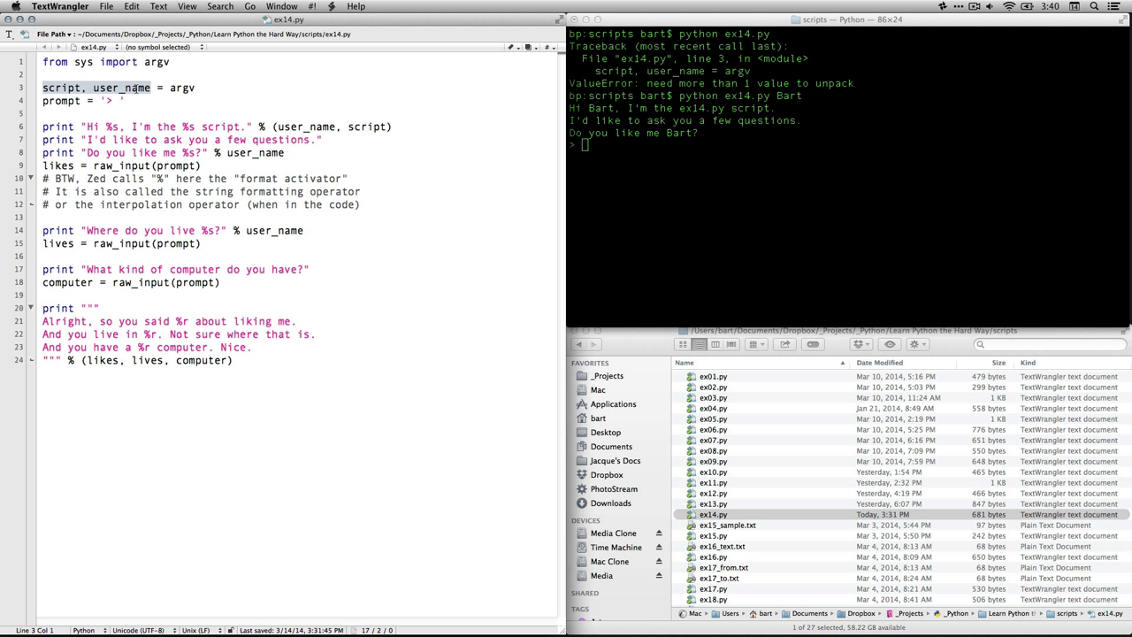
pyautogui.moveTo(608, 154)
pyautogui.write('O')
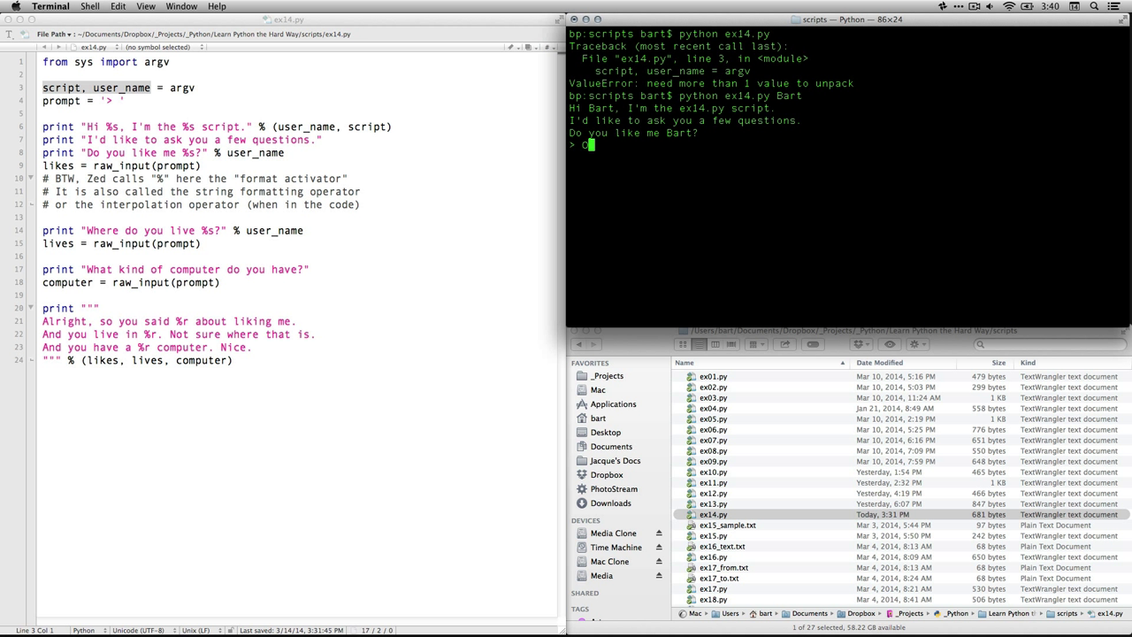
# Answer the prompts with 'yes, very much', Salt Lake City and a shiny MacBook Pro
pyautogui.write('h, yes, very')
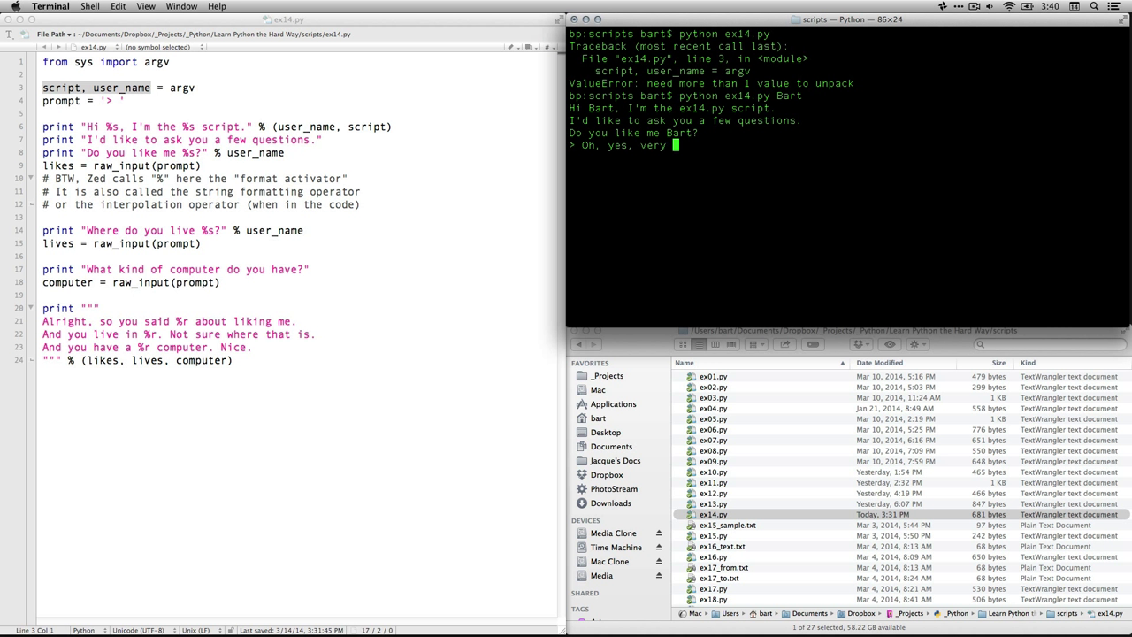
pyautogui.write('much')
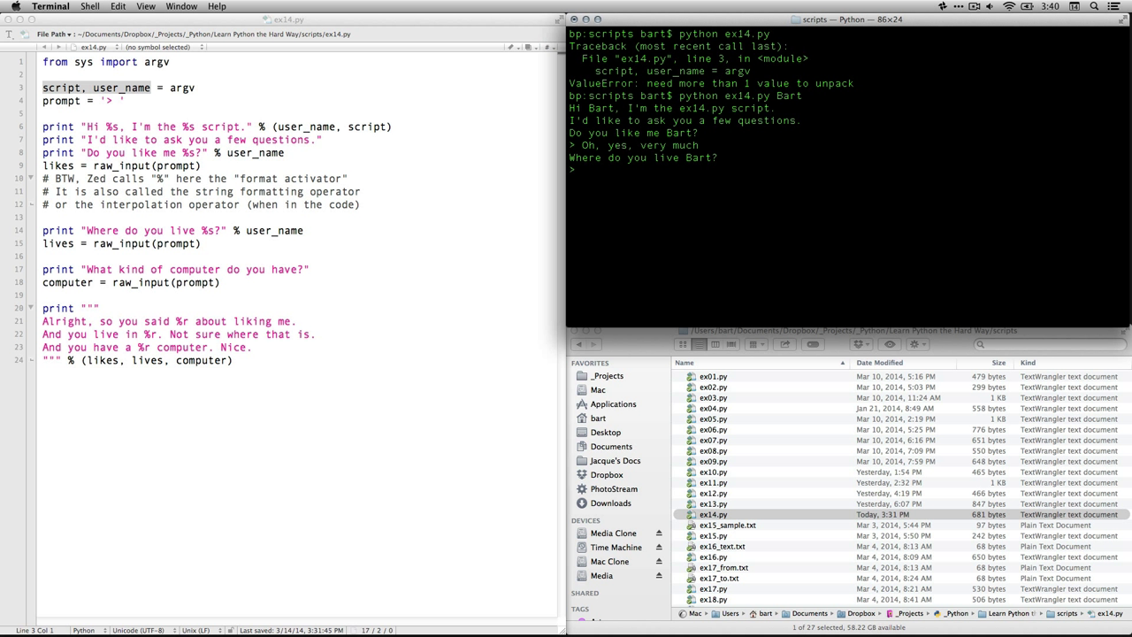
pyautogui.write('Salt Lake City')
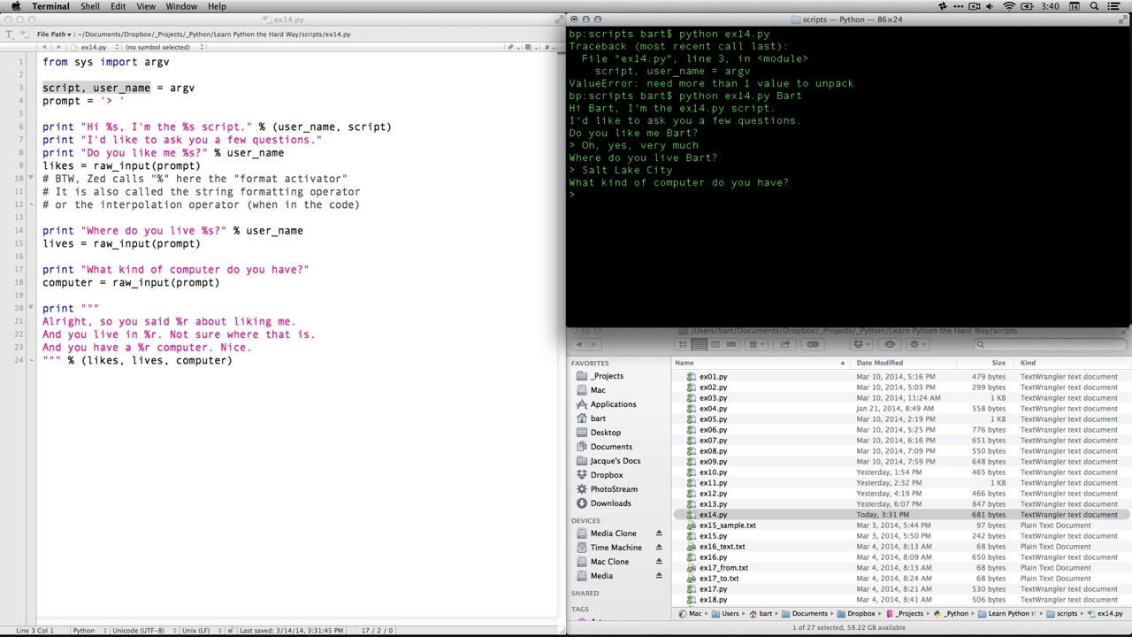
pyautogui.write('a')
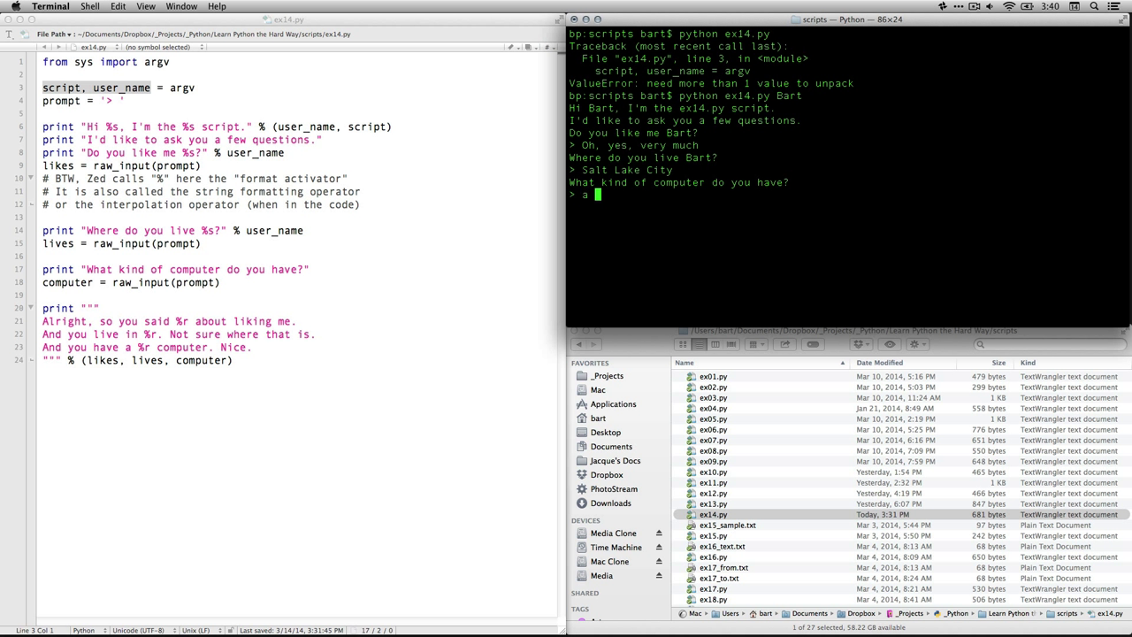
pyautogui.write('shiny Mac')
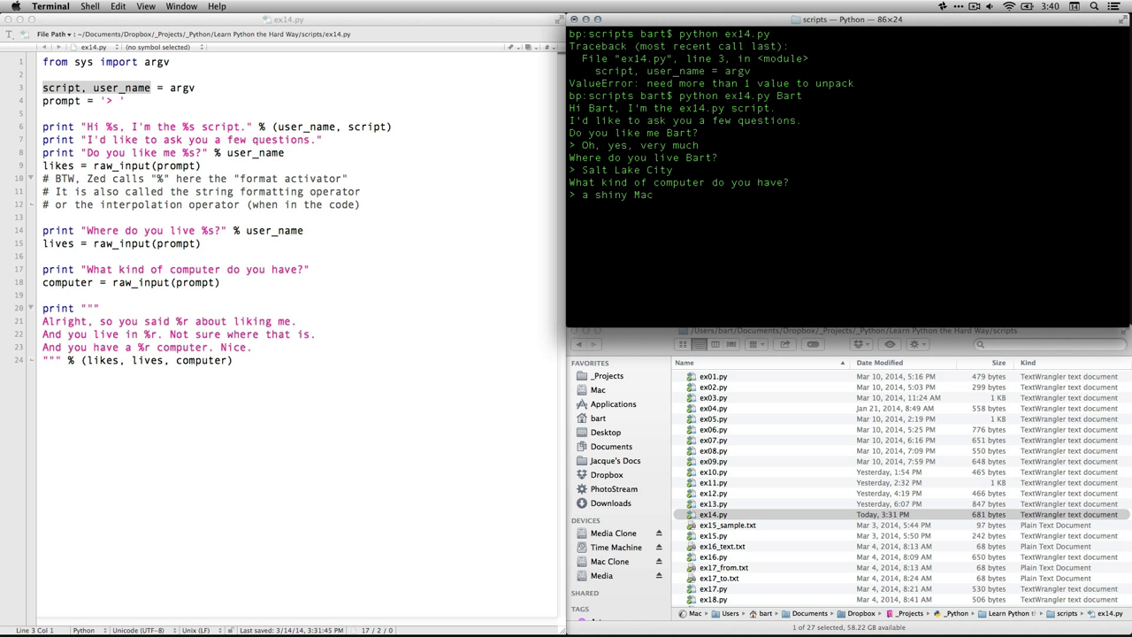
pyautogui.write('Book Pr')
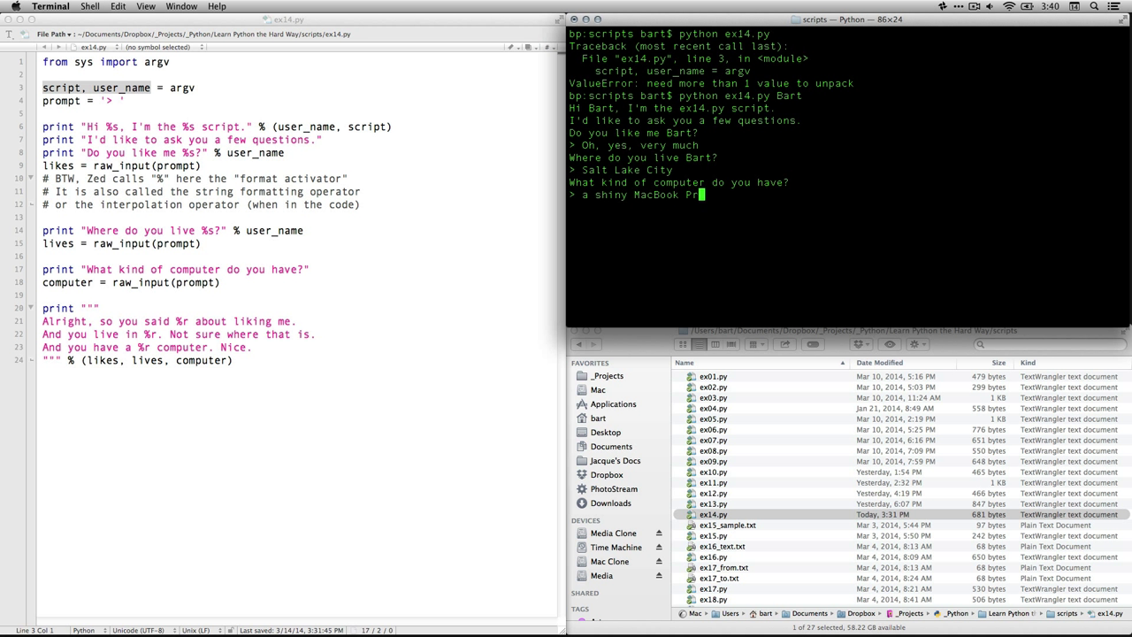
pyautogui.press('enter')
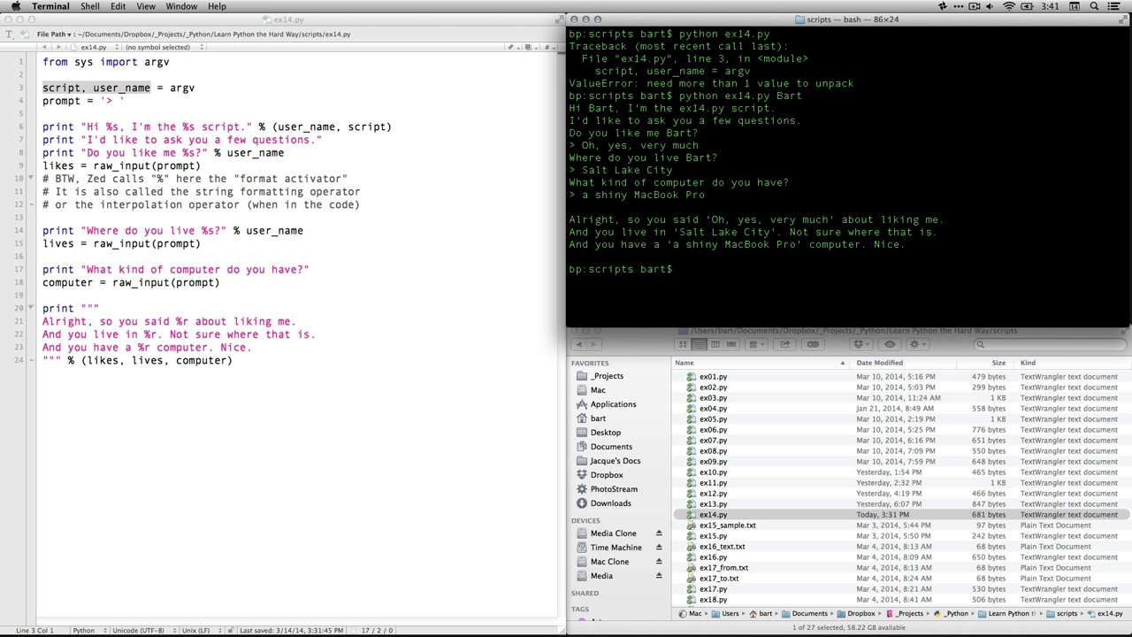
pyautogui.moveTo(135, 299)
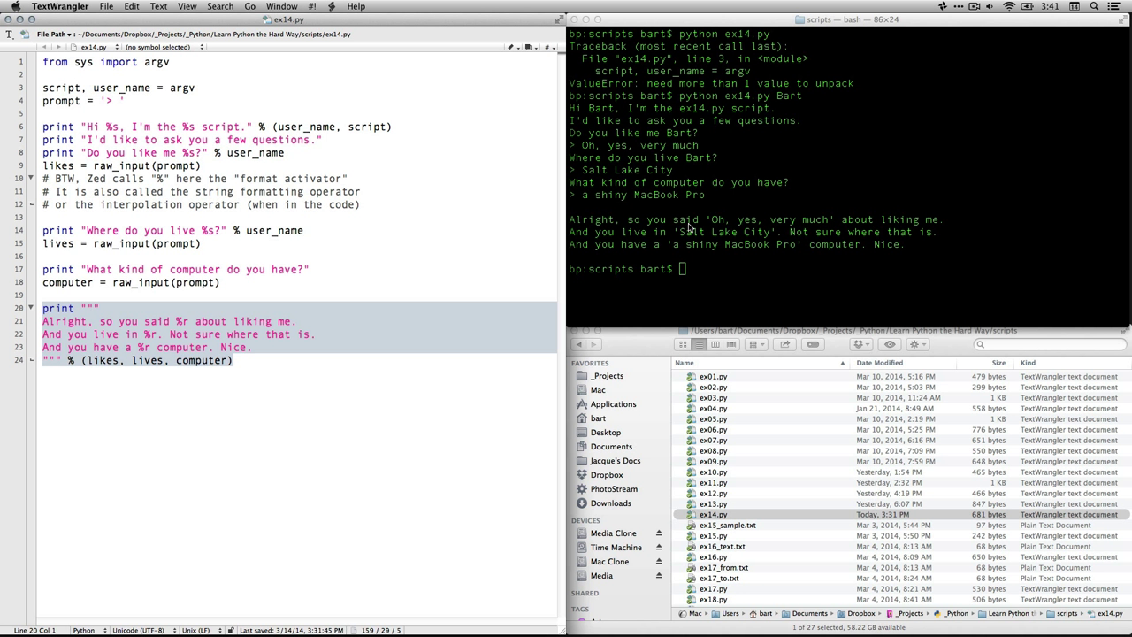
pyautogui.moveTo(880, 224)
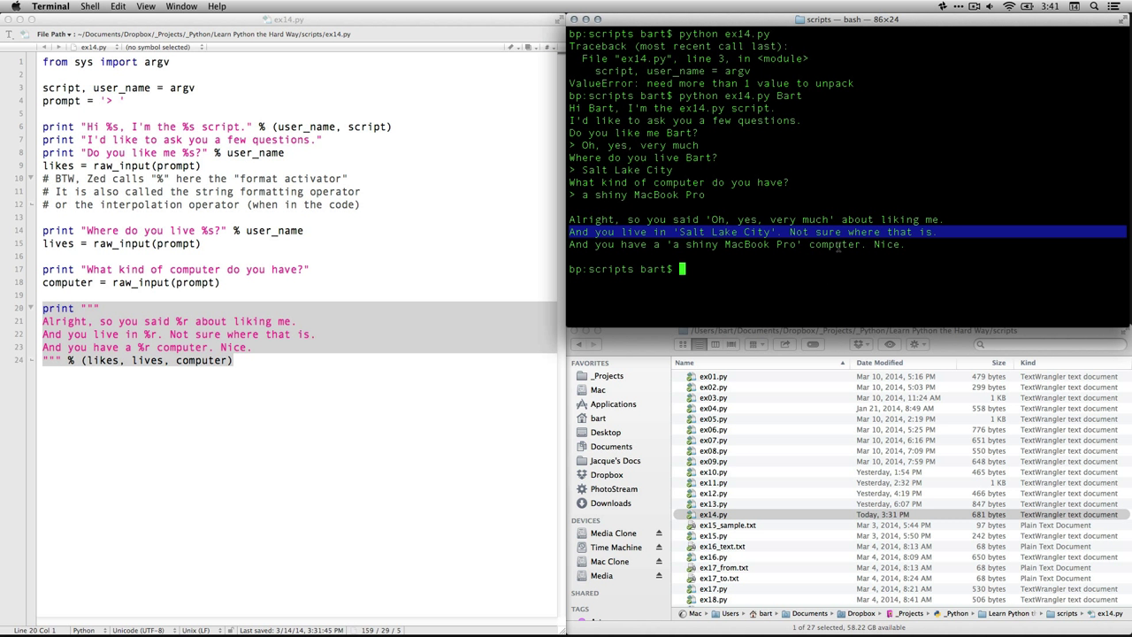
pyautogui.doubleClick(886, 244)
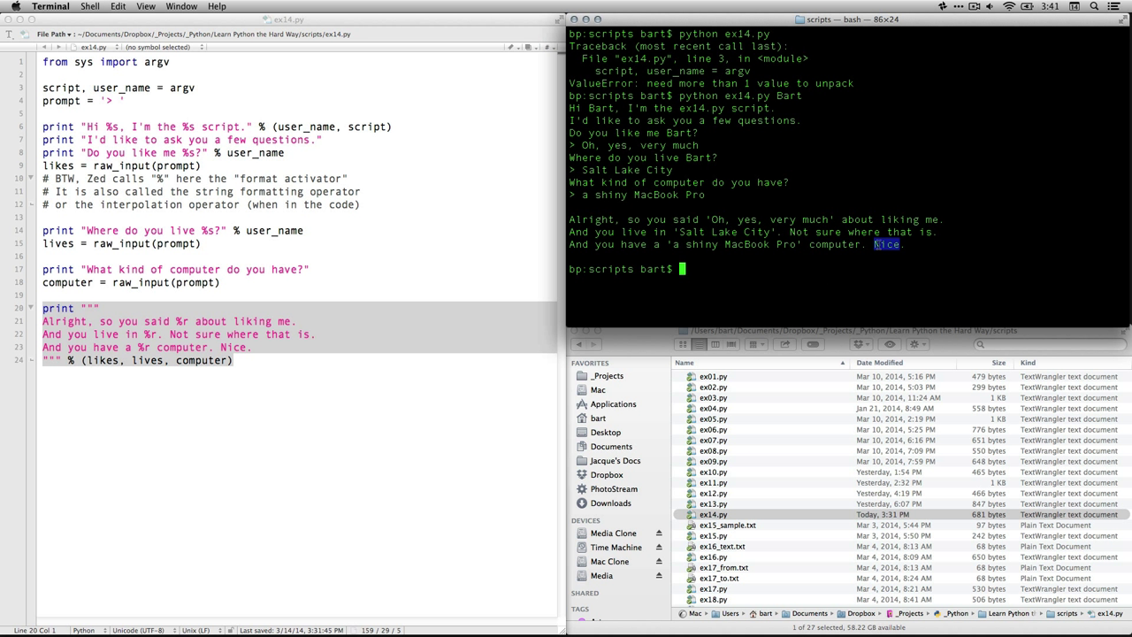